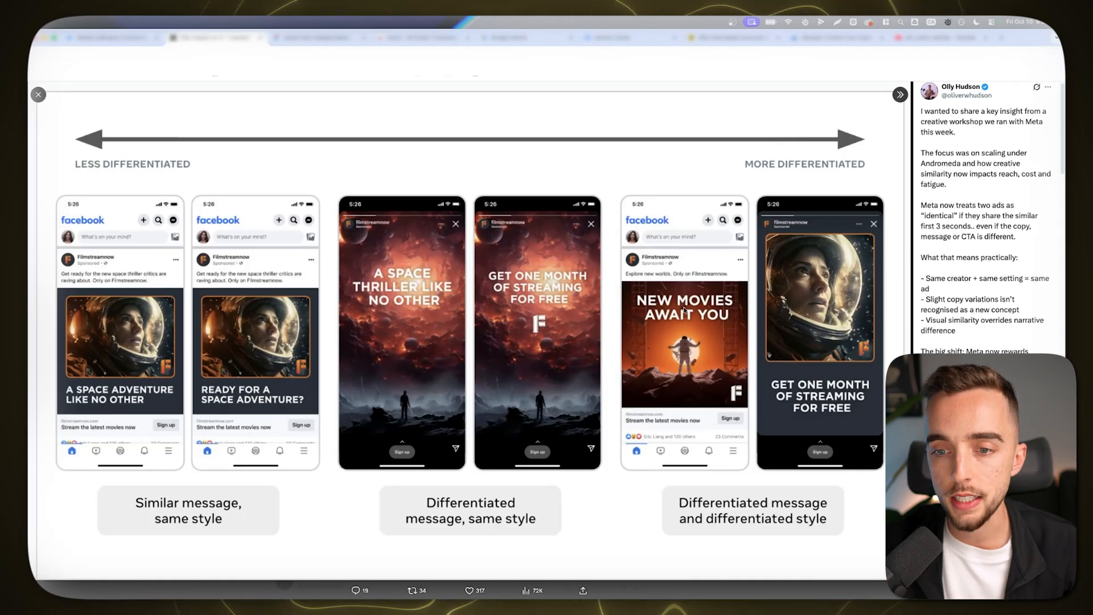
{"action": "mouse_move", "coordinate": [608, 347]}
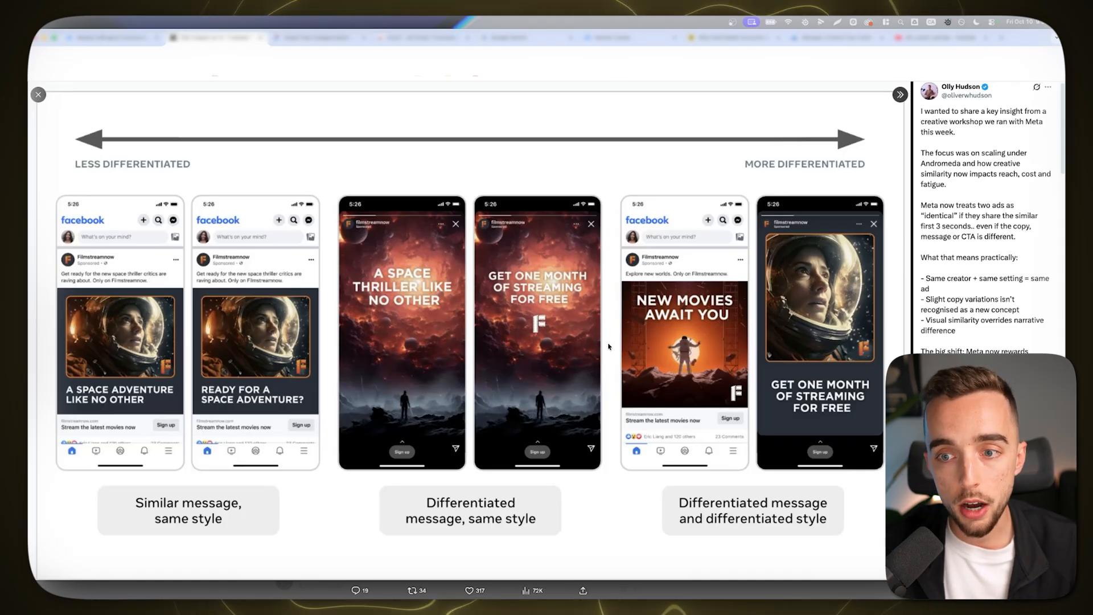
{"action": "mouse_move", "coordinate": [617, 270]}
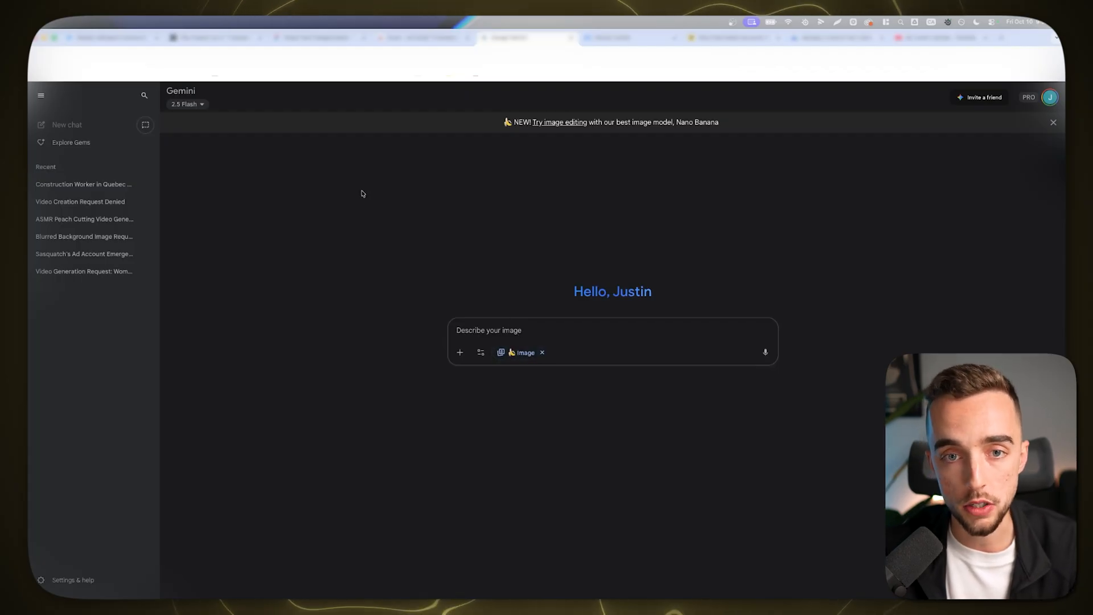
{"action": "mouse_move", "coordinate": [439, 321]}
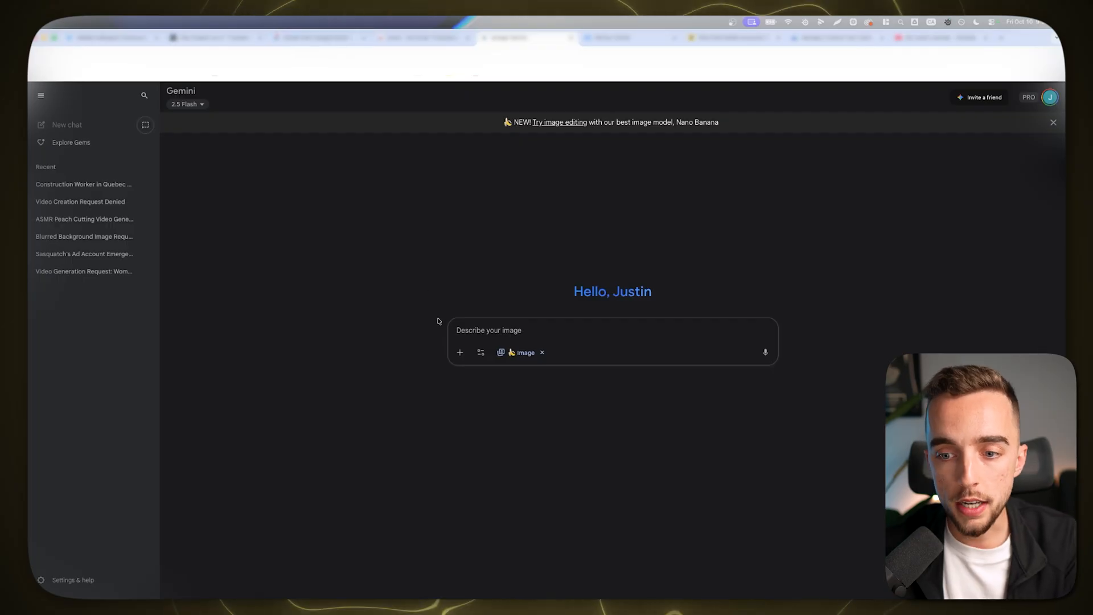
{"action": "mouse_move", "coordinate": [474, 276]}
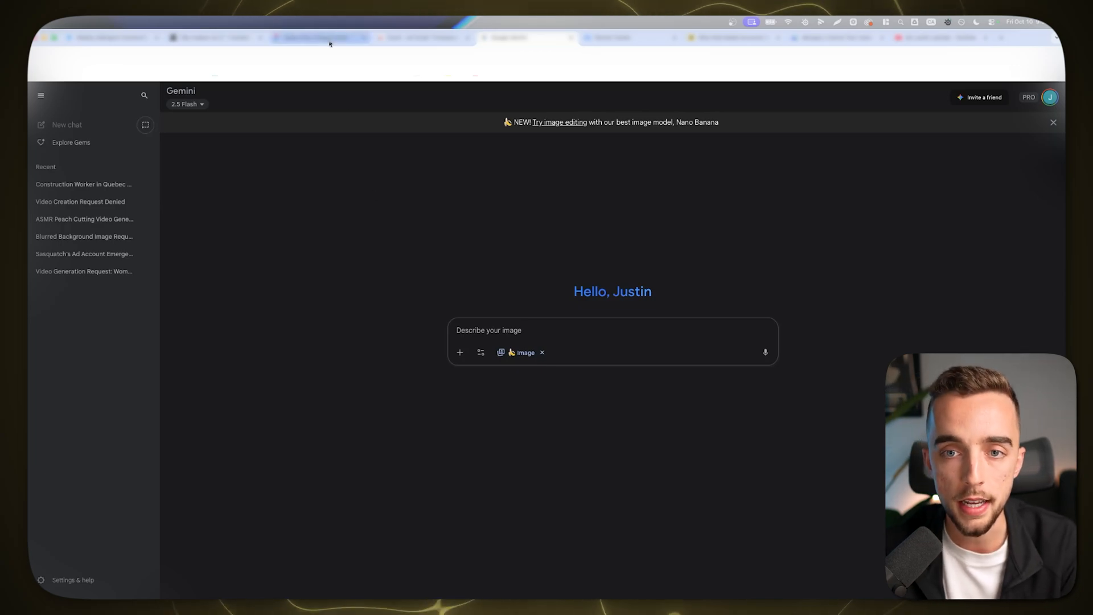
Find the Angela Caglia stem-cells serum ad in the Figma swipe file and screenshot it to Downloads.
{"action": "left_click", "coordinate": [323, 37]}
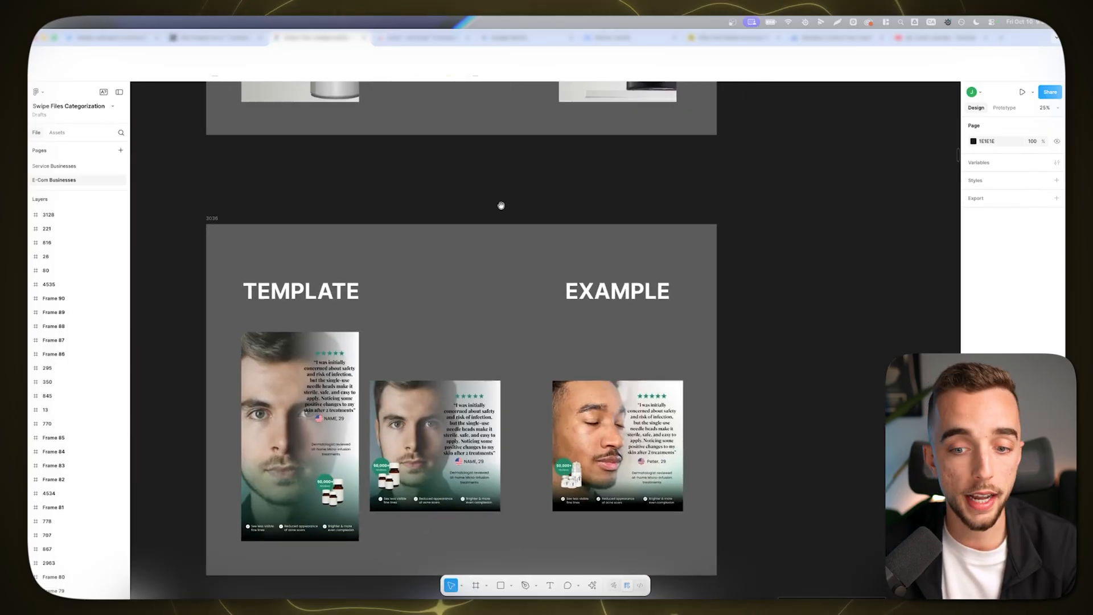
{"action": "scroll", "scroll_direction": "down", "scroll_amount": 3}
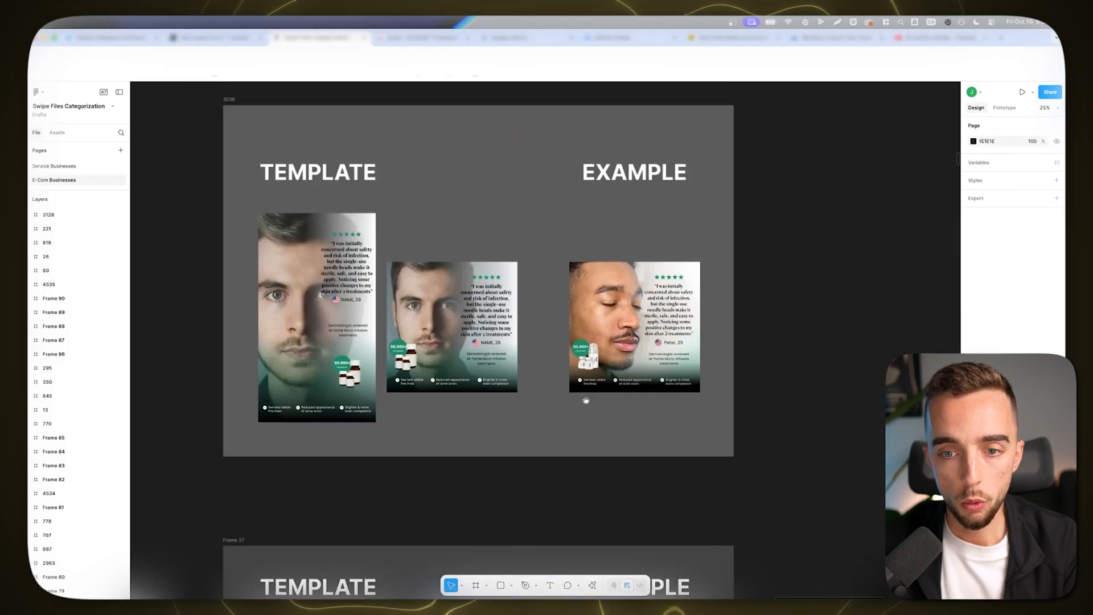
{"action": "scroll", "scroll_direction": "down", "scroll_amount": 3}
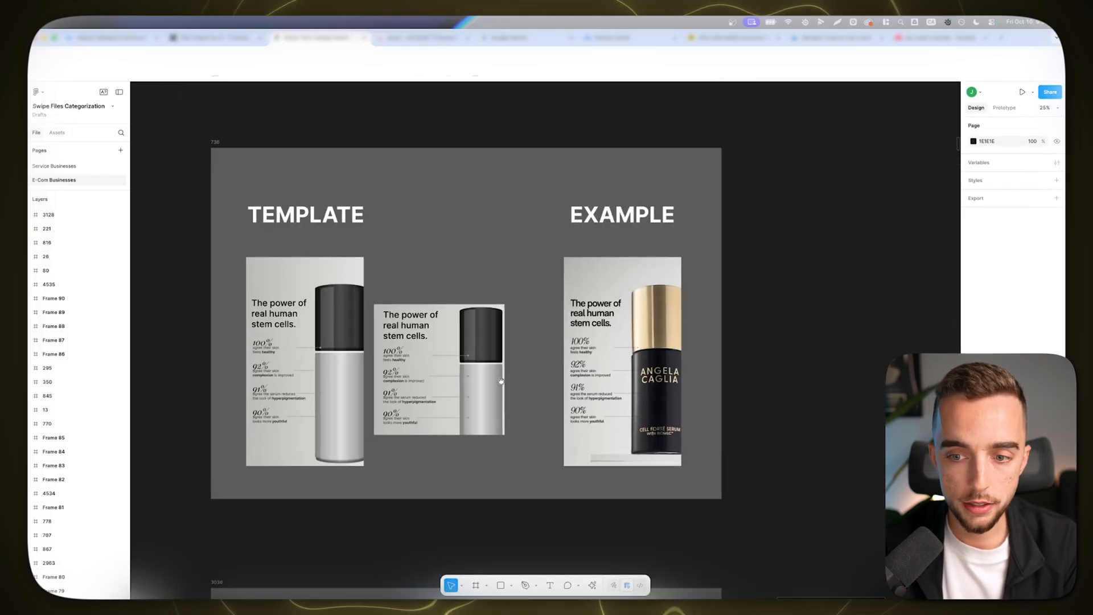
{"action": "left_click", "coordinate": [304, 362]}
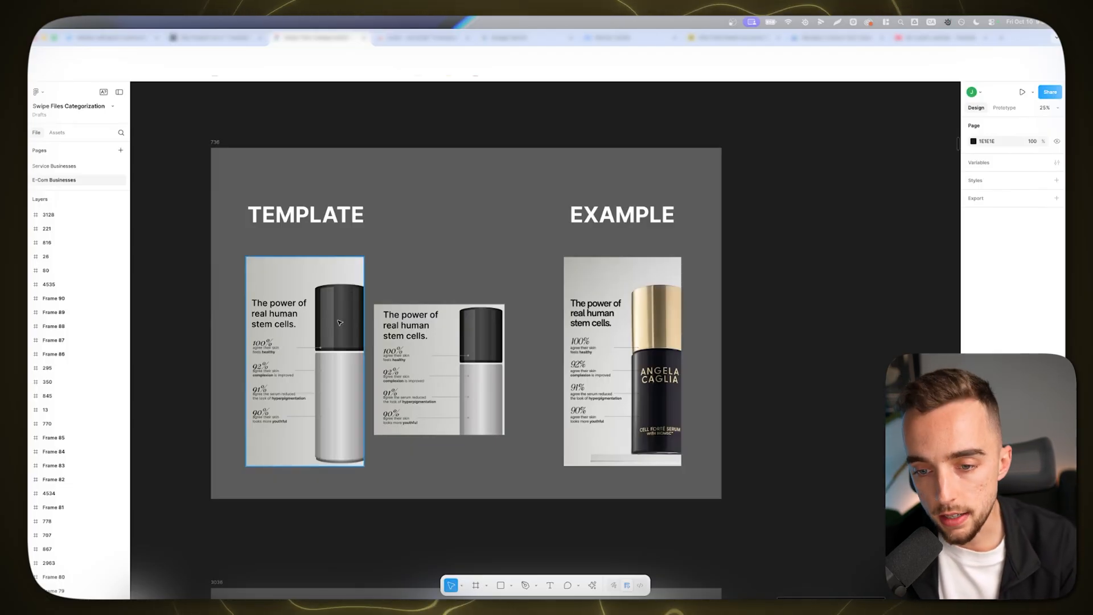
{"action": "left_click", "coordinate": [469, 324]}
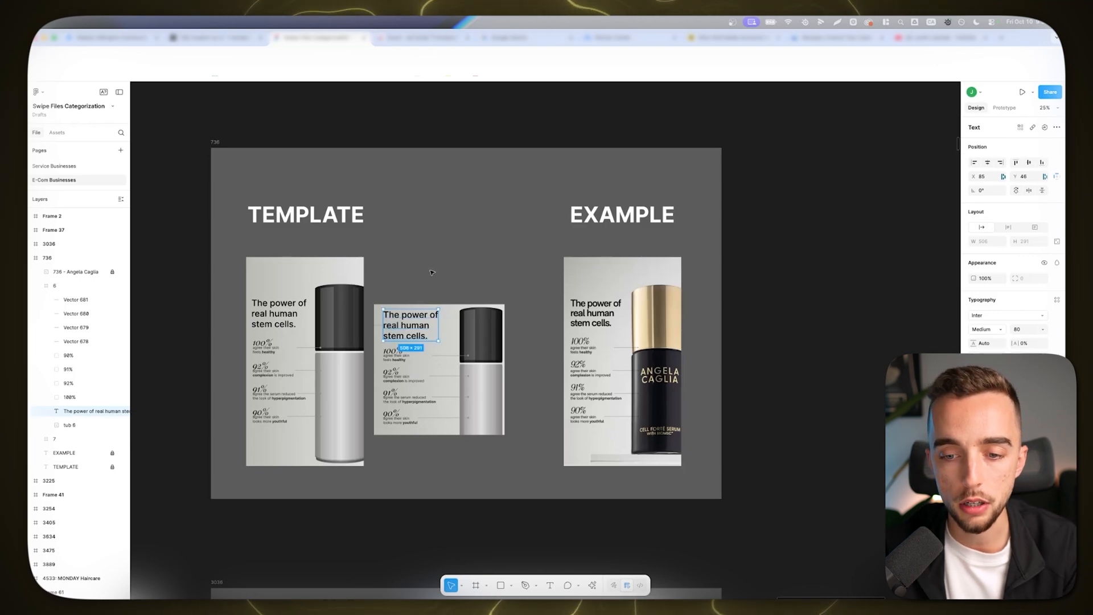
{"action": "left_click", "coordinate": [694, 347]}
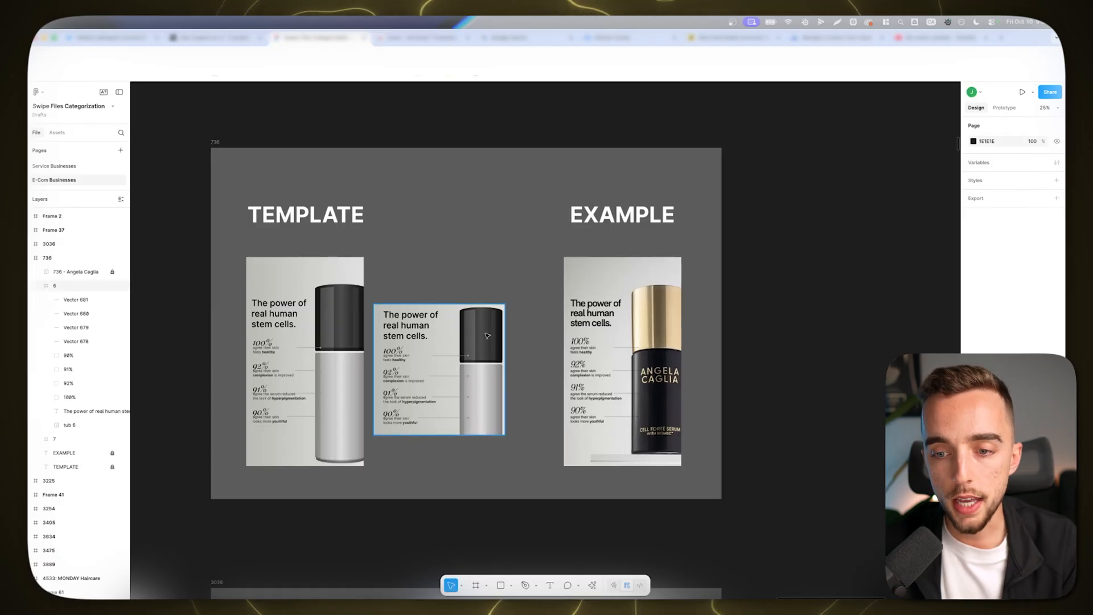
{"action": "left_click", "coordinate": [740, 373]}
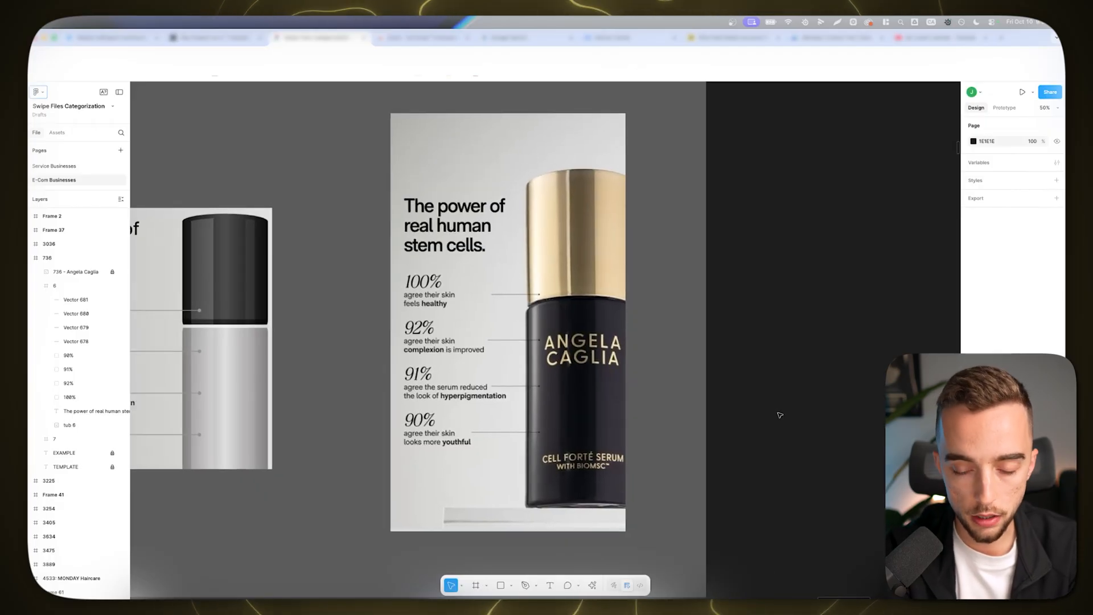
{"action": "left_click", "coordinate": [507, 321]}
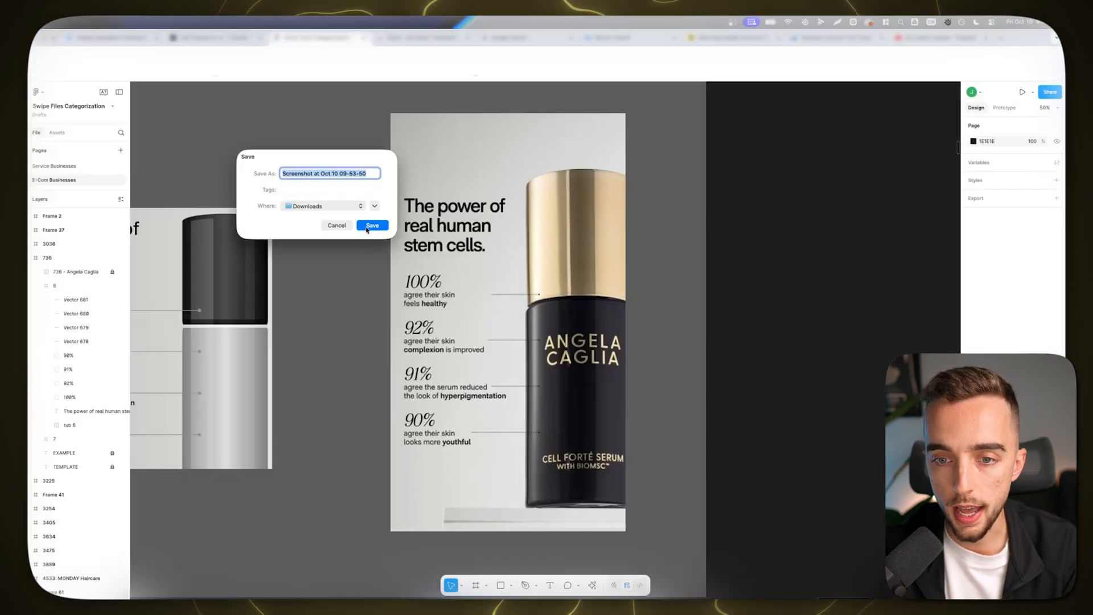
{"action": "left_click", "coordinate": [372, 224]}
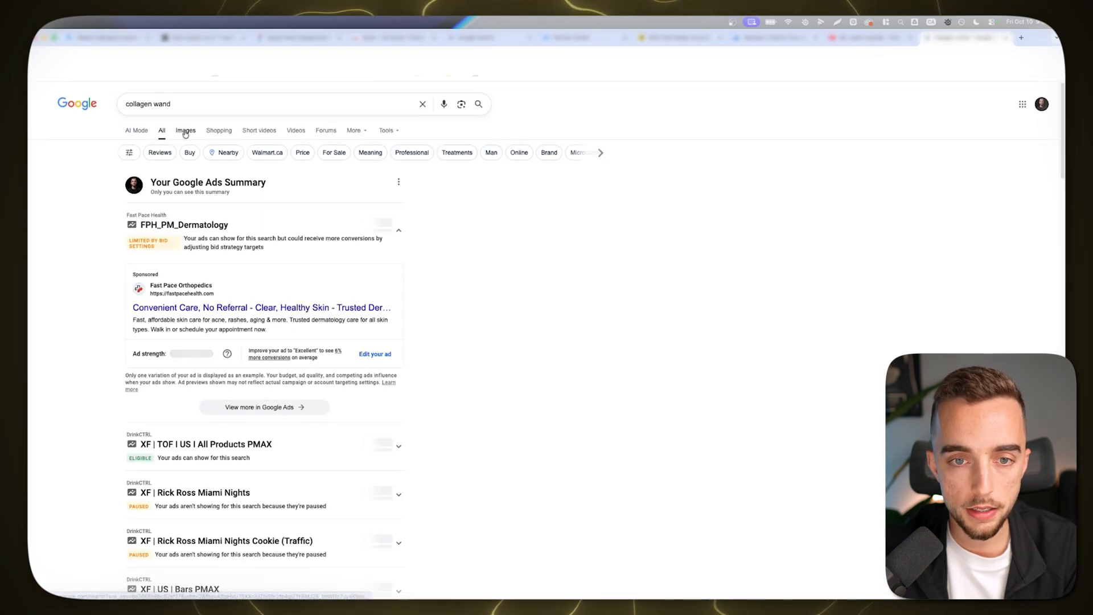
Browse the Google Images results for 'collagen wand'.
{"action": "left_click", "coordinate": [186, 131]}
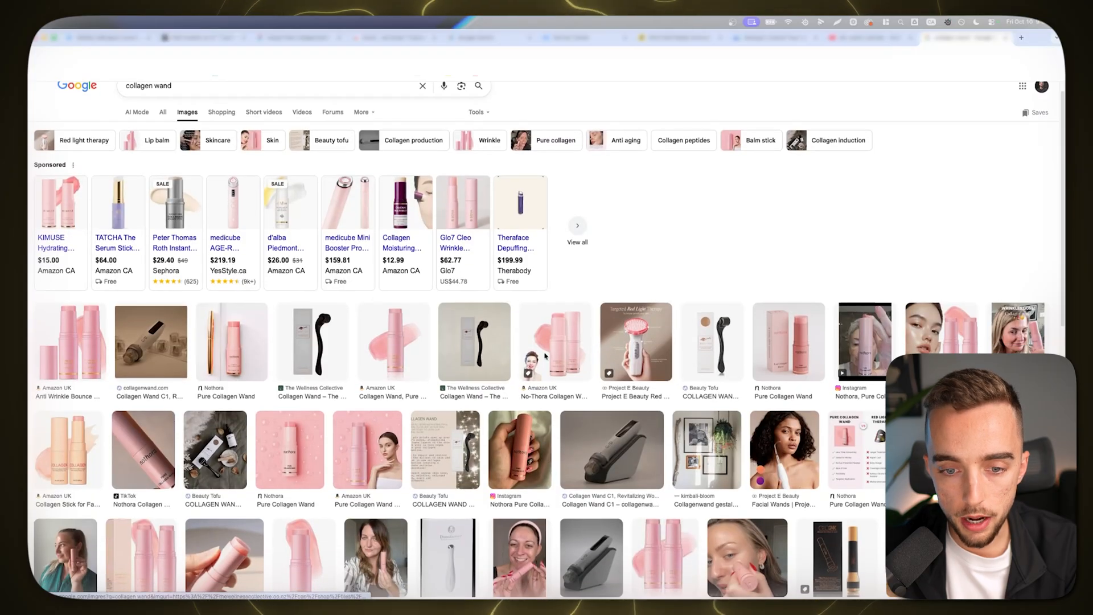
{"action": "scroll", "scroll_direction": "down", "scroll_amount": 3}
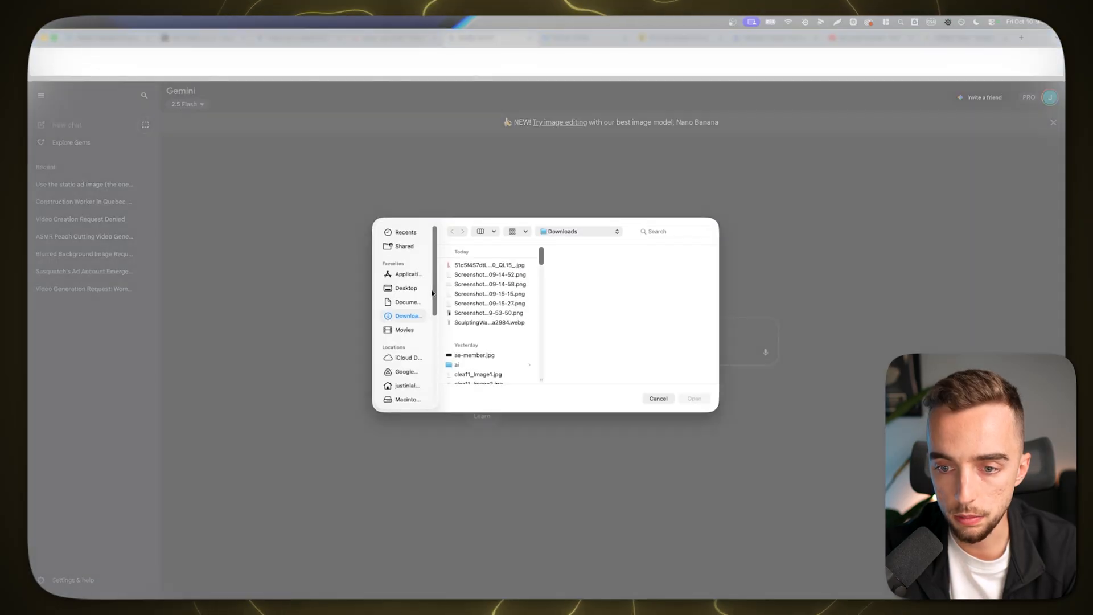
Attach the serum ad screenshot from Downloads and the purple wand image to the prompt.
{"action": "left_click", "coordinate": [487, 313]}
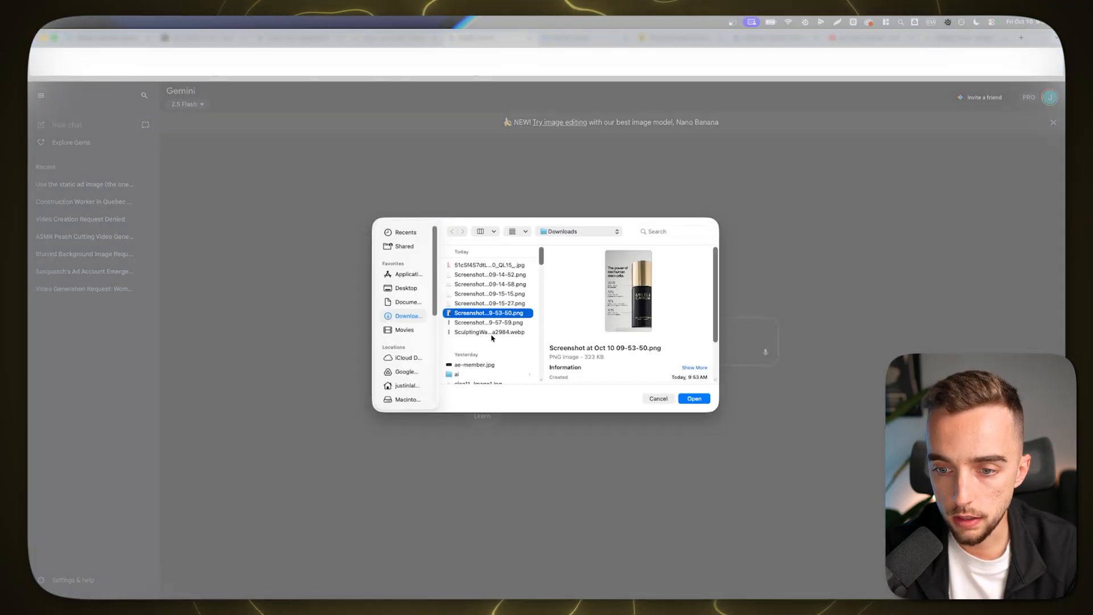
{"action": "left_click", "coordinate": [694, 398]}
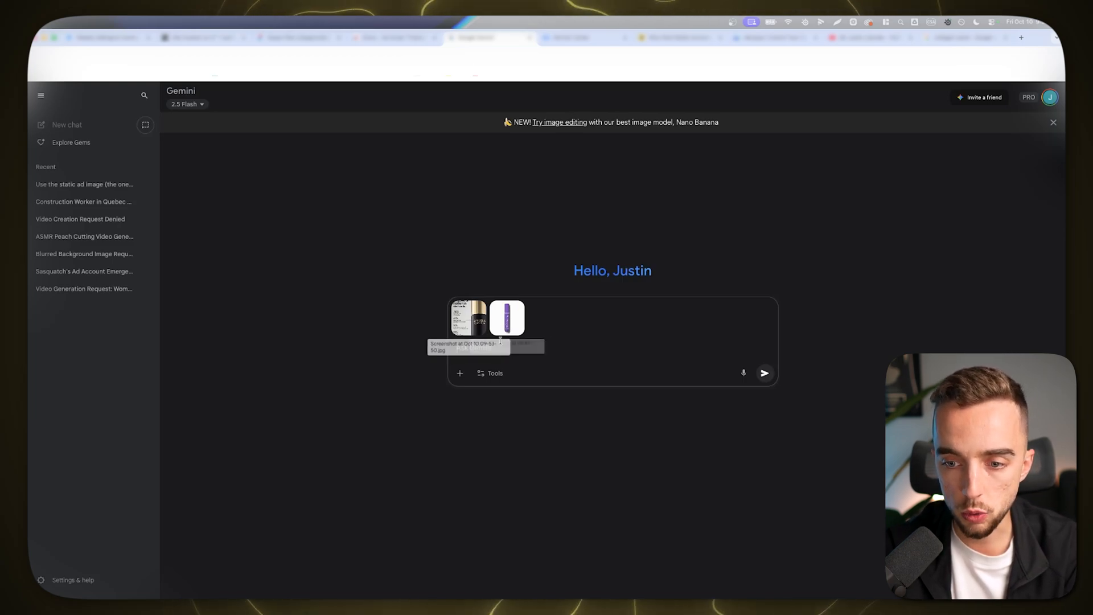
{"action": "left_click", "coordinate": [764, 373]}
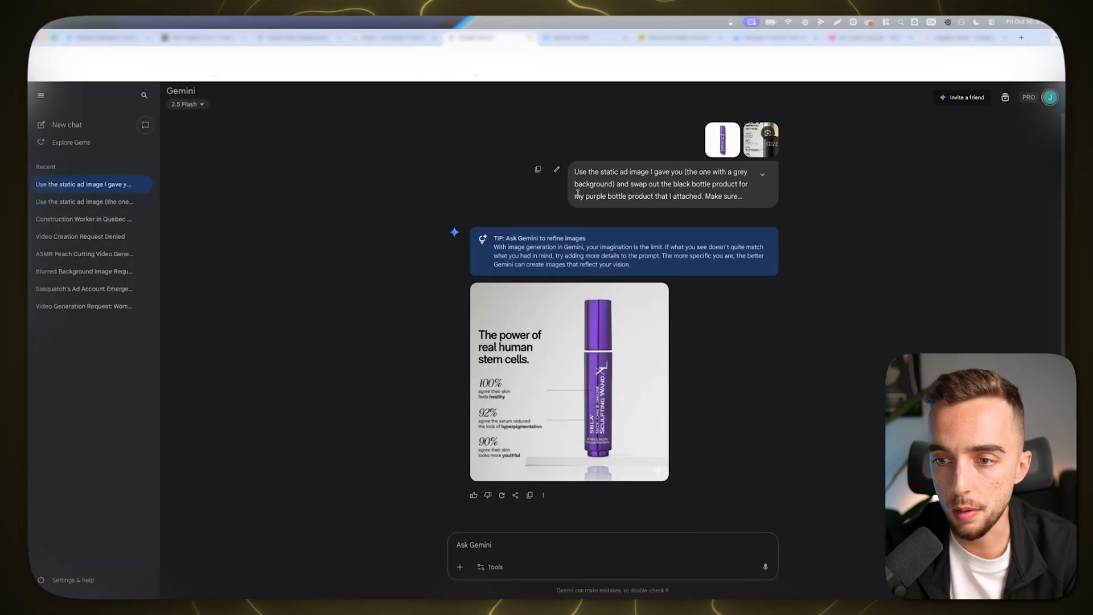
{"action": "mouse_move", "coordinate": [623, 196]}
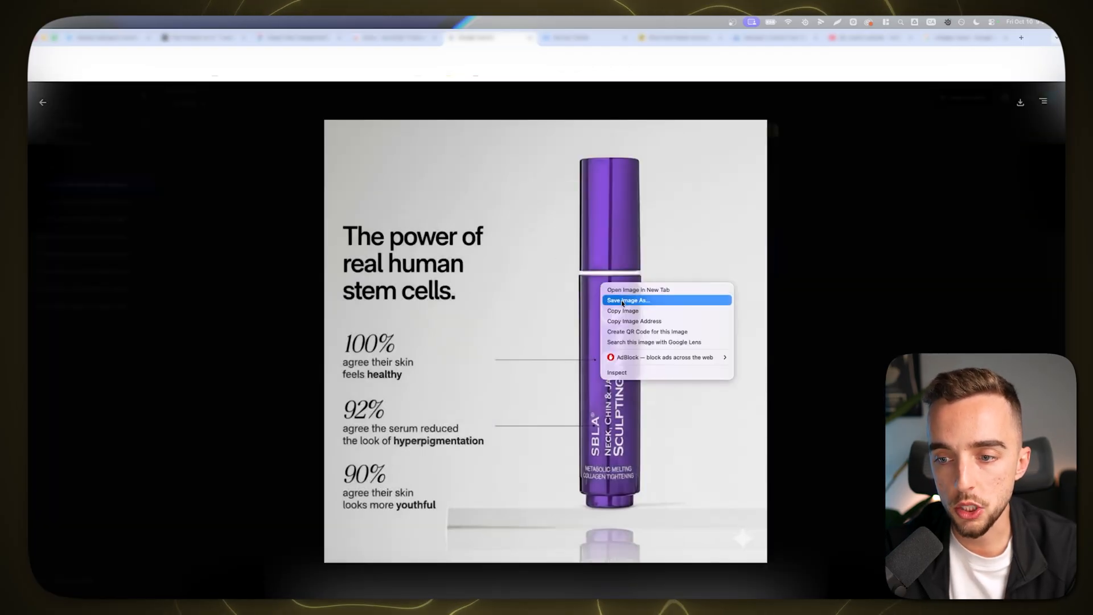
Save the generated ad with the purple Sculpting Wand replacing the black bottle.
{"action": "left_click", "coordinate": [622, 310]}
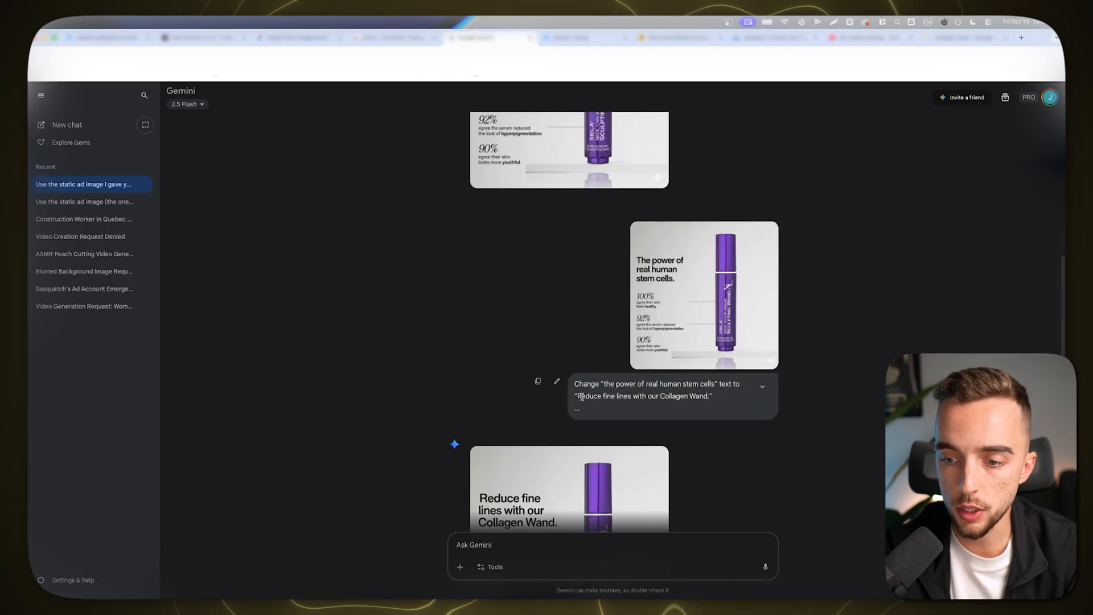
Scroll to the regenerated ad headlined 'Reduce fine lines with our Collagen Wand'.
{"action": "scroll", "scroll_direction": "down", "scroll_amount": 3}
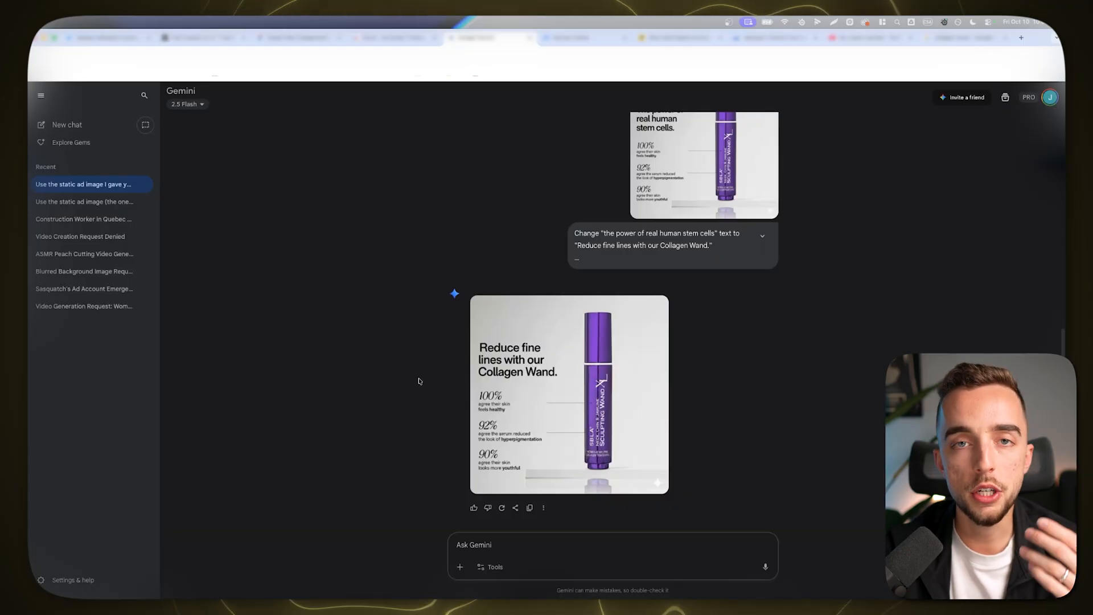
{"action": "mouse_move", "coordinate": [408, 287]}
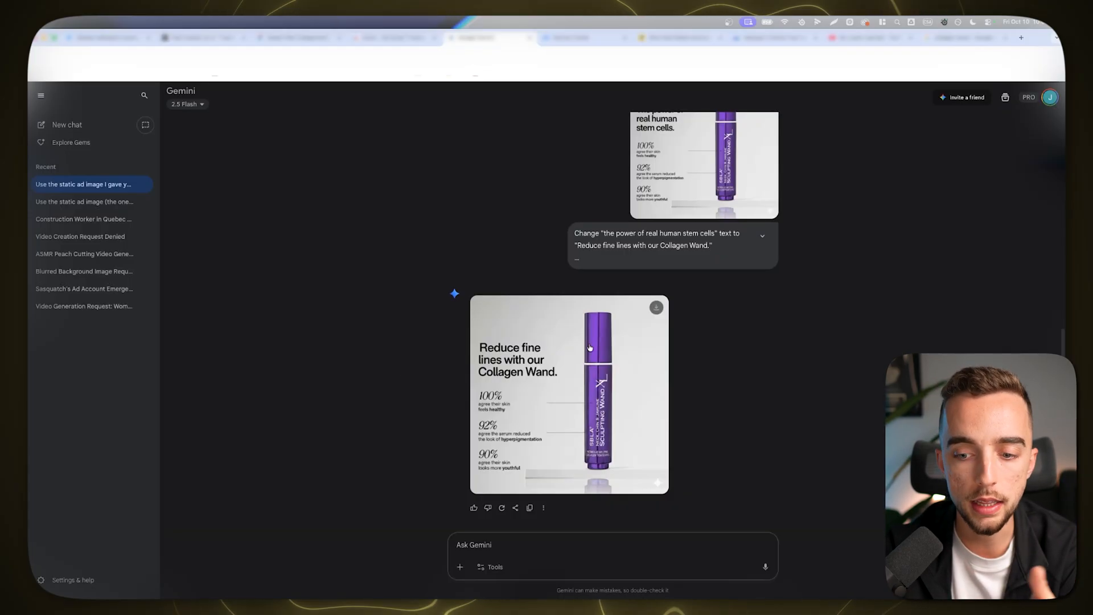
{"action": "mouse_move", "coordinate": [469, 348]}
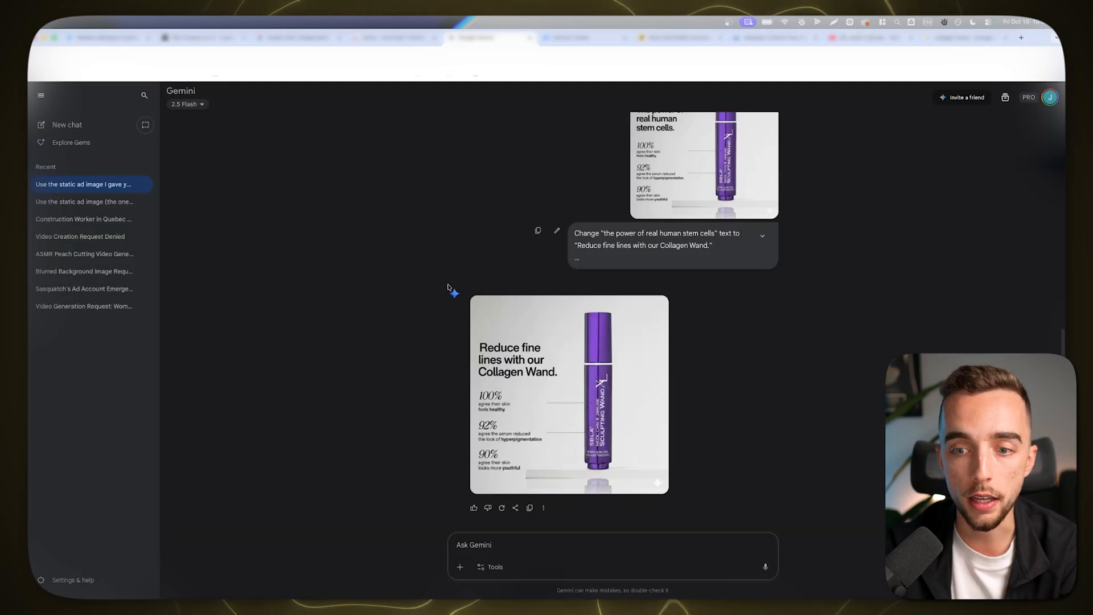
{"action": "mouse_move", "coordinate": [466, 315]}
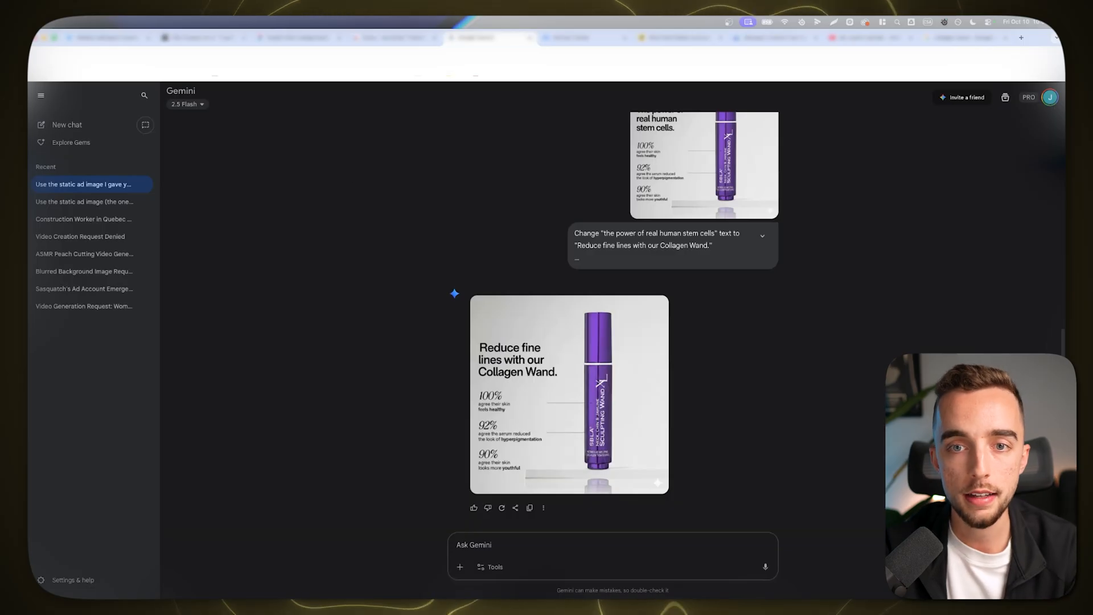
Compare against the original serum ad in Figma, then review Gemini's Collagen Wand headline version.
{"action": "left_click", "coordinate": [296, 37]}
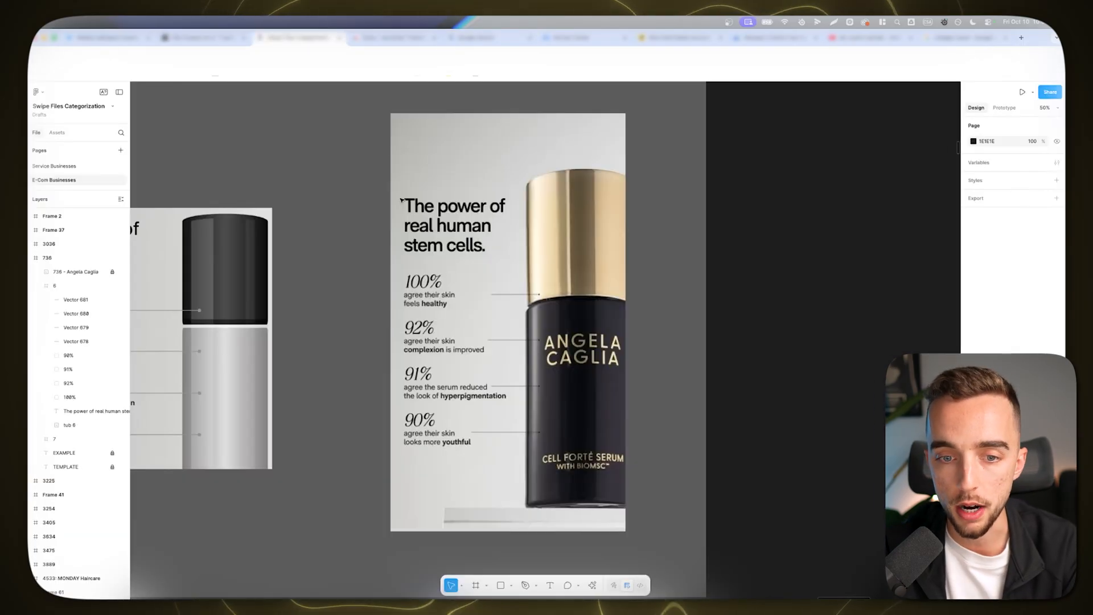
{"action": "left_click", "coordinate": [473, 37]}
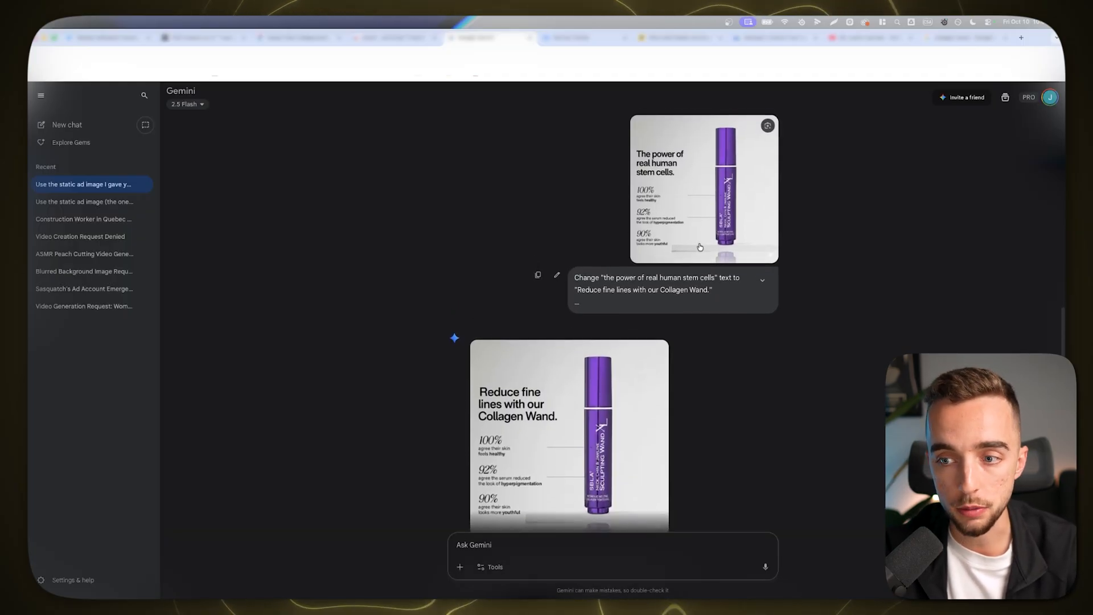
{"action": "scroll", "scroll_direction": "down", "scroll_amount": 3}
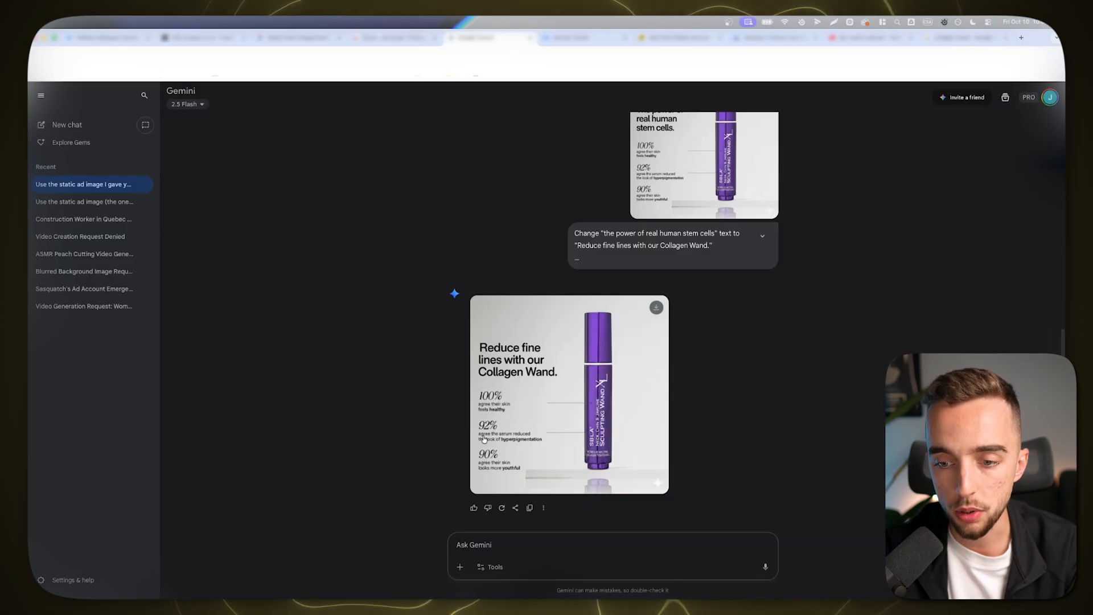
{"action": "mouse_move", "coordinate": [534, 428]}
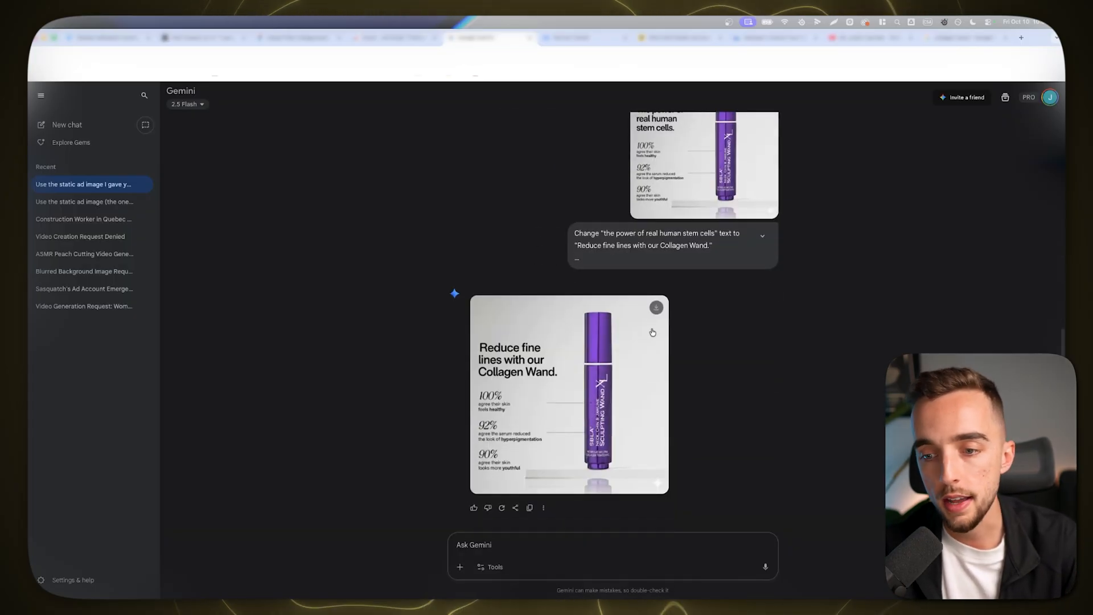
{"action": "mouse_move", "coordinate": [590, 245]}
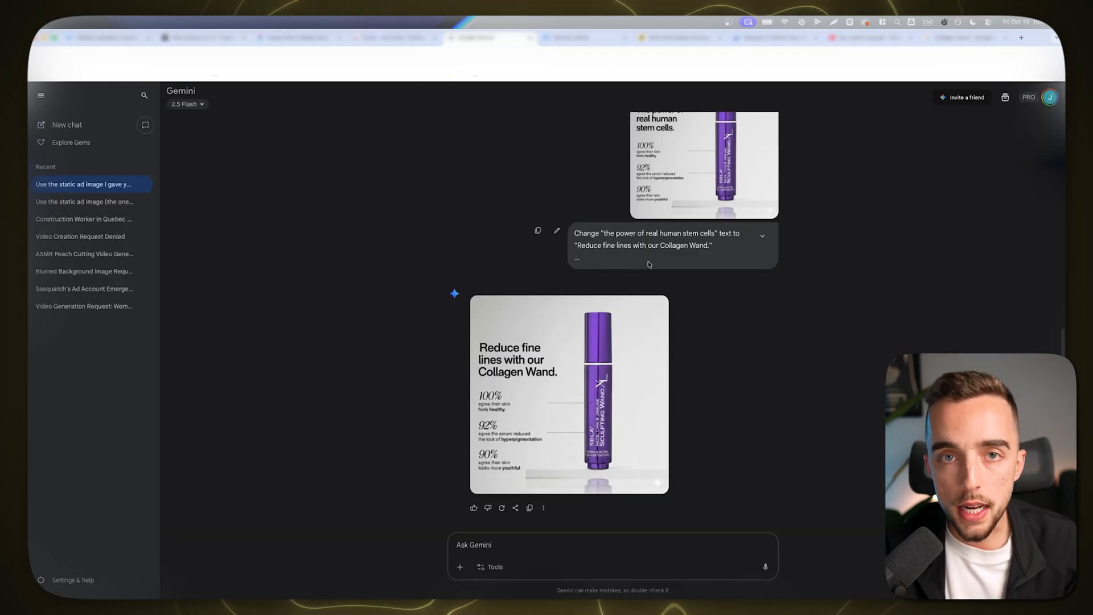
{"action": "mouse_move", "coordinate": [587, 382]}
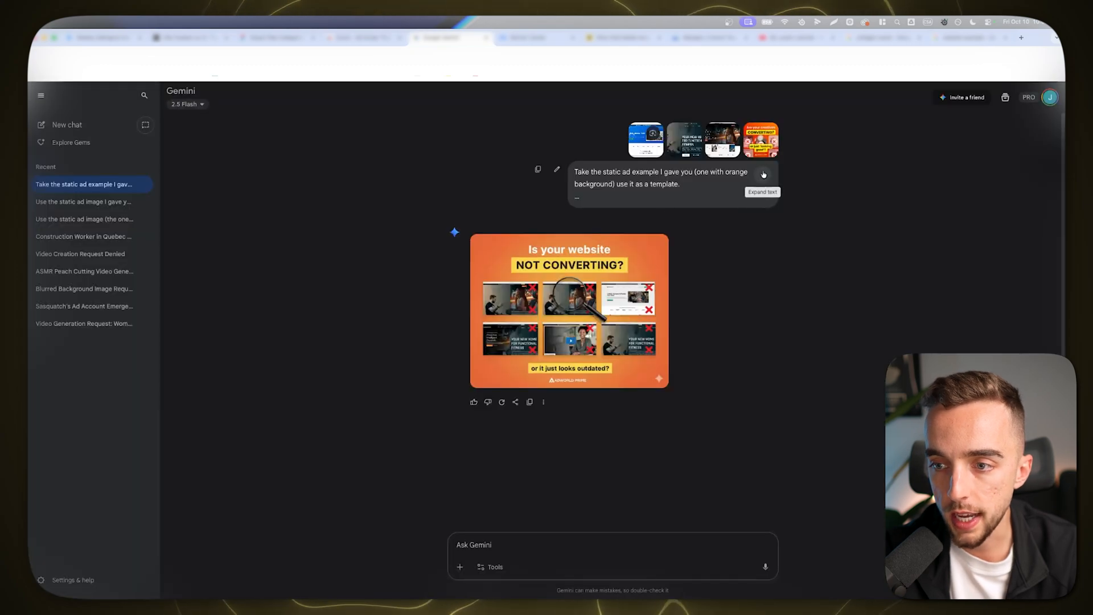
Expand the website-not-converting prompt and open the generated orange ad full-size.
{"action": "left_click", "coordinate": [762, 192]}
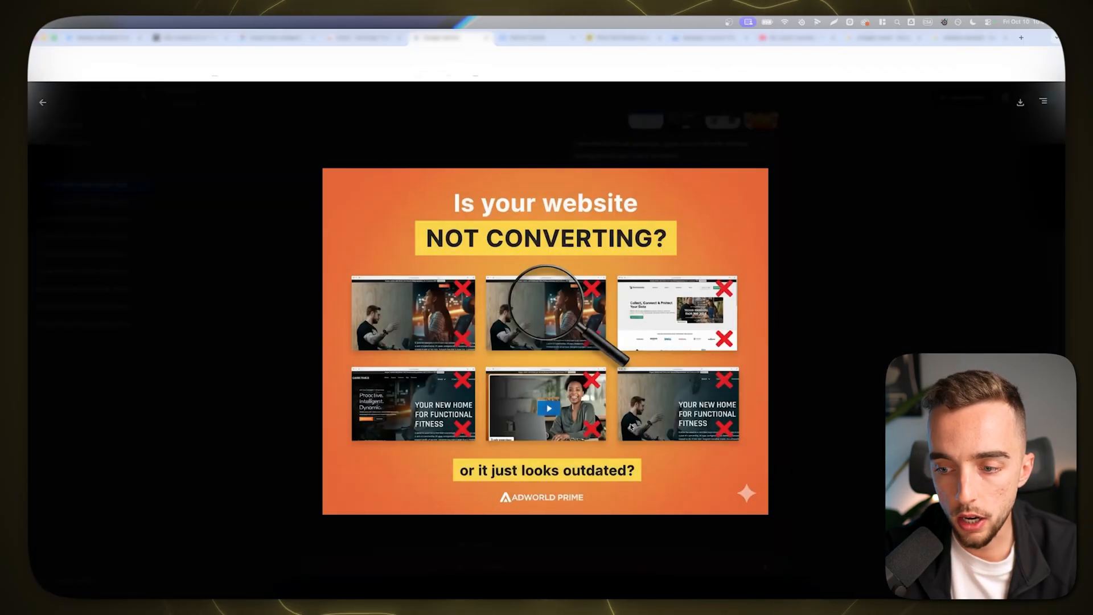
{"action": "mouse_move", "coordinate": [733, 490]}
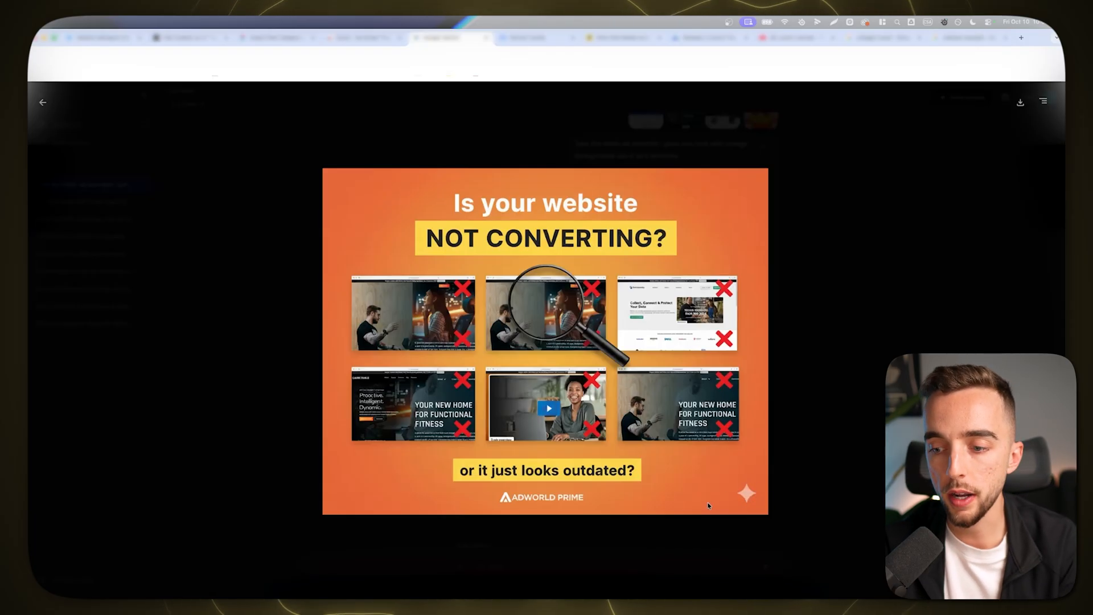
{"action": "mouse_move", "coordinate": [782, 425]}
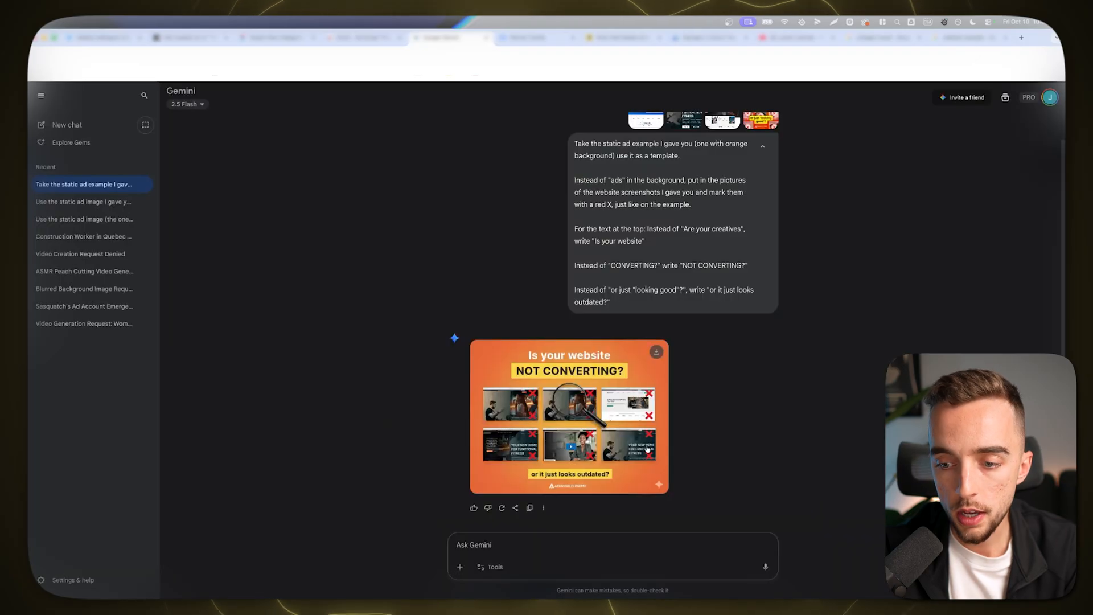
{"action": "mouse_move", "coordinate": [615, 423]}
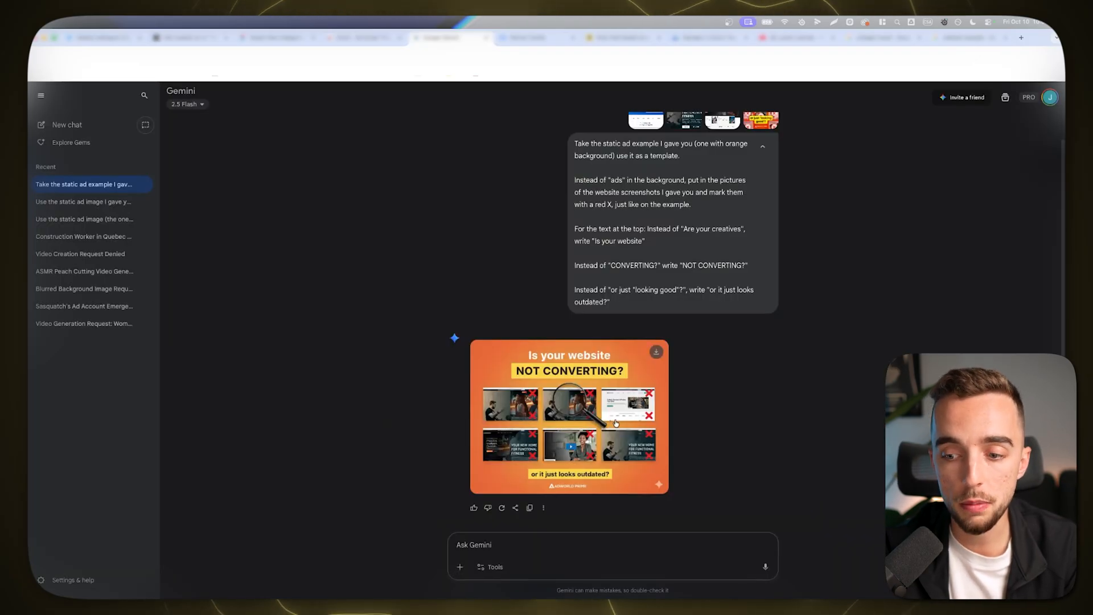
{"action": "mouse_move", "coordinate": [685, 337]}
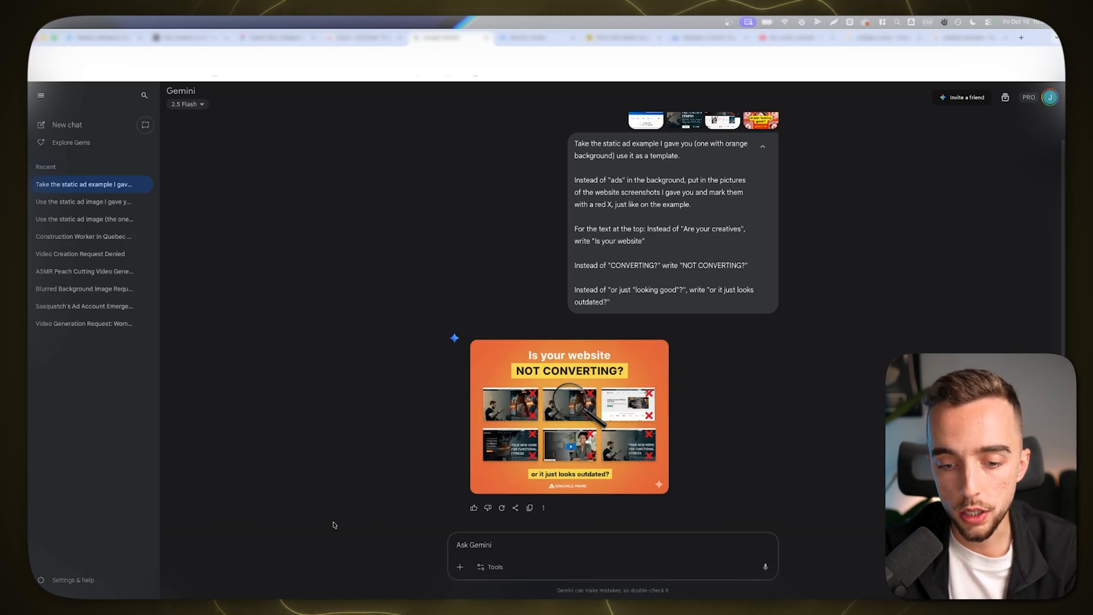
{"action": "left_click", "coordinate": [569, 416]}
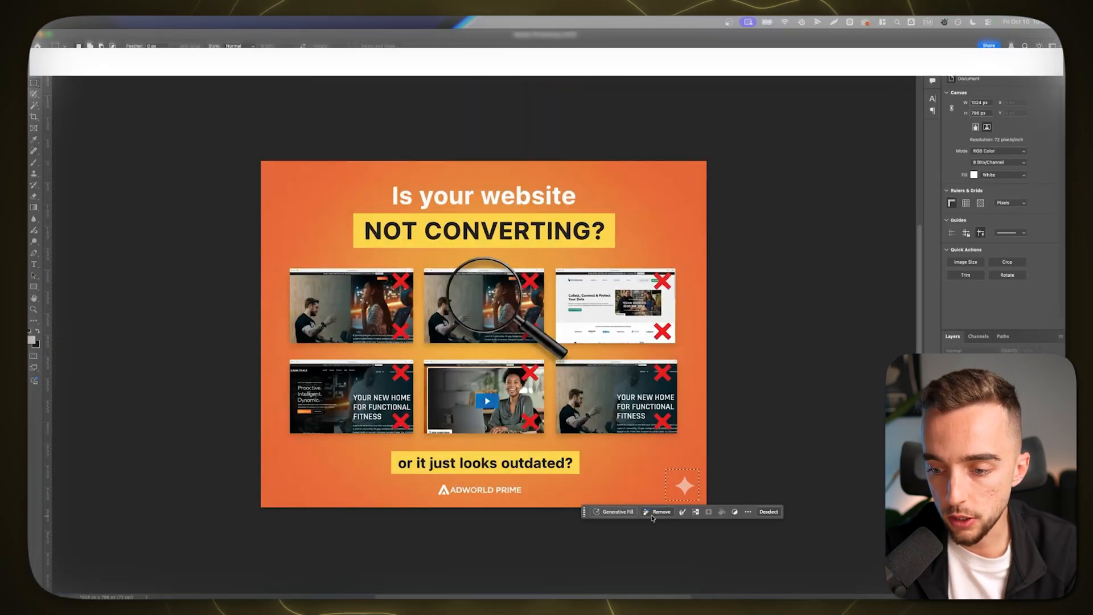
Apply Remove to the selected sparkle watermark in the ad's bottom-right corner.
{"action": "left_click", "coordinate": [660, 511]}
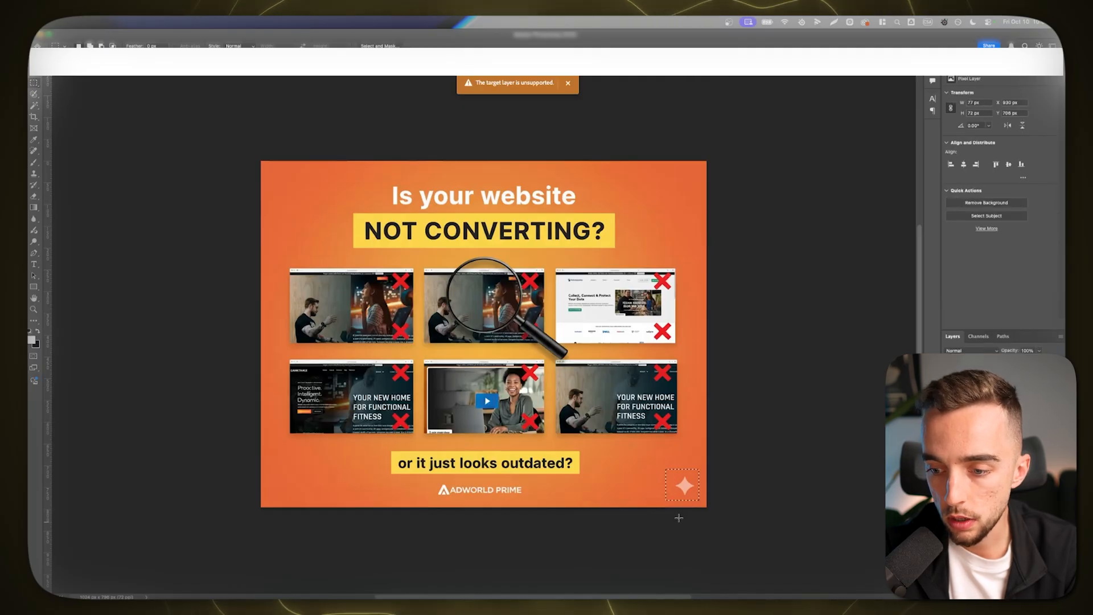
{"action": "mouse_move", "coordinate": [685, 486]}
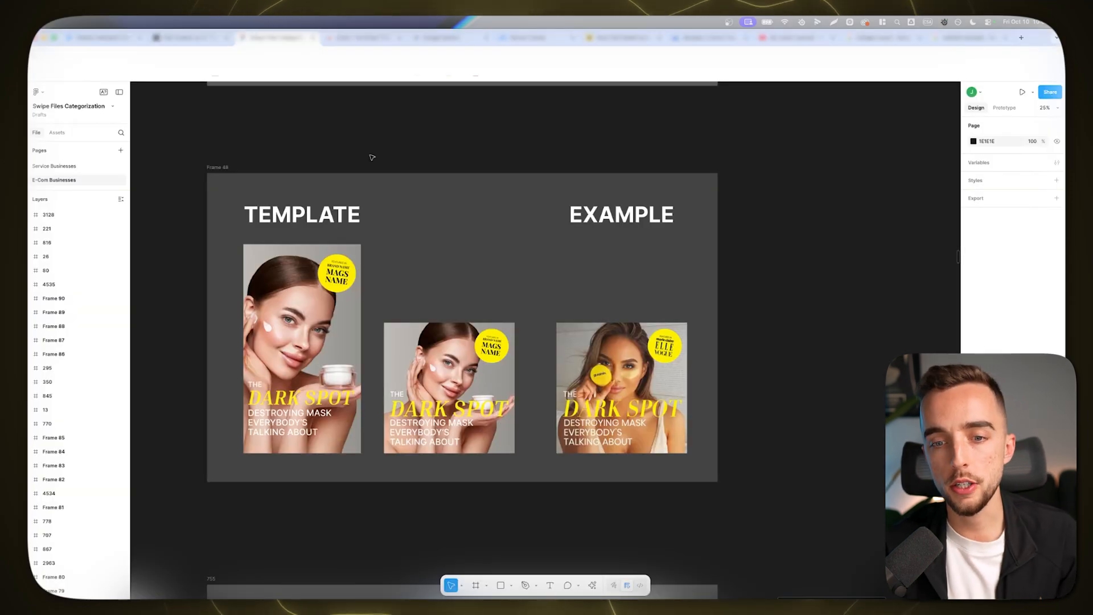
{"action": "mouse_move", "coordinate": [231, 200]}
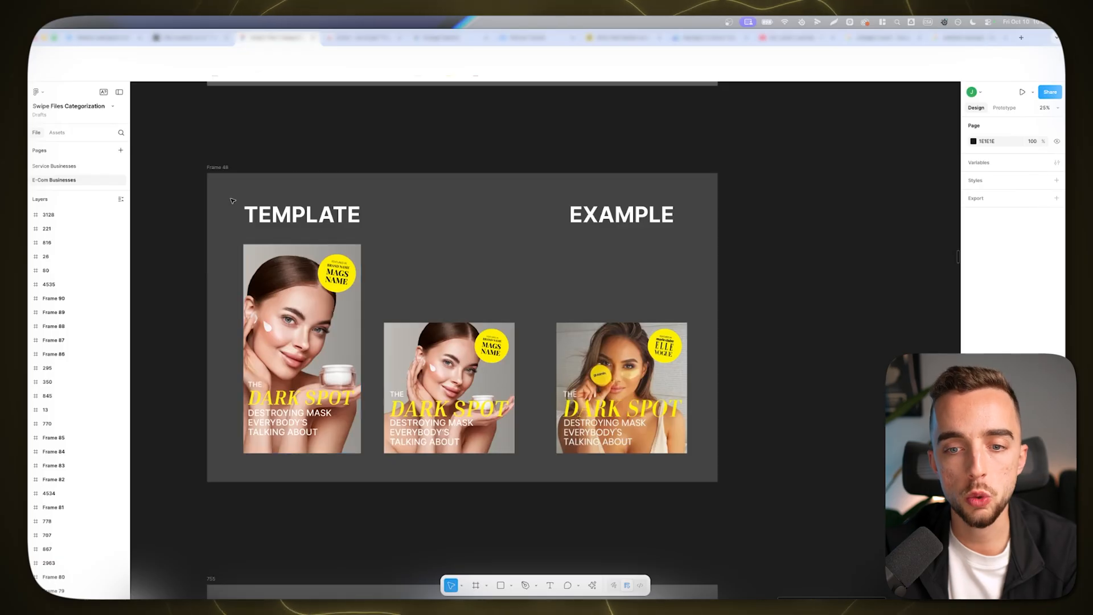
{"action": "mouse_move", "coordinate": [330, 167]}
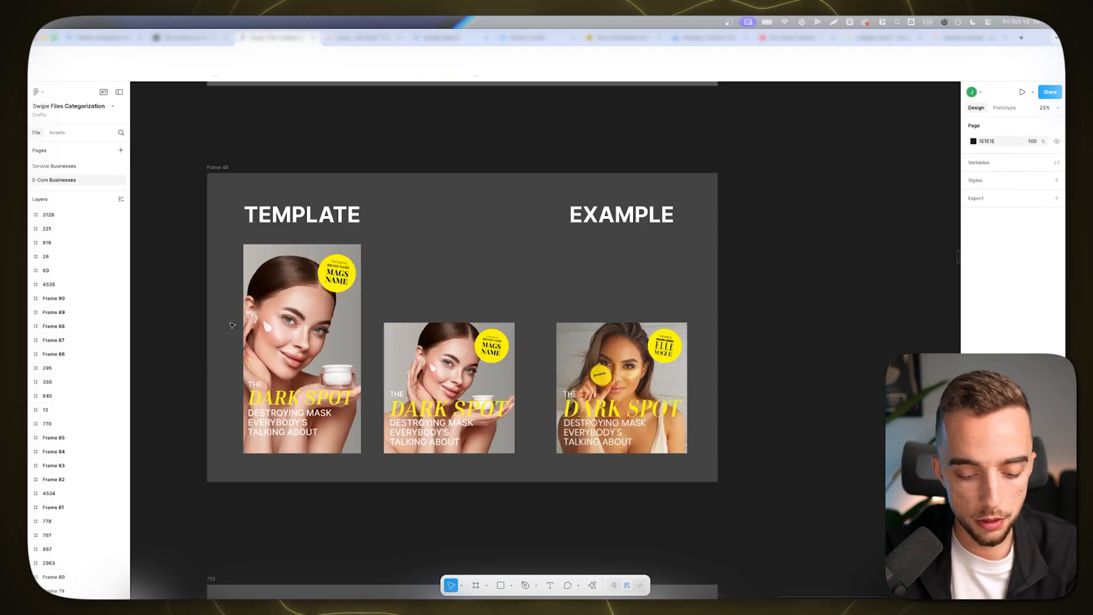
Capture the grey-background Dark Spot mask template ad and keep the screenshot.
{"action": "left_click", "coordinate": [295, 300]}
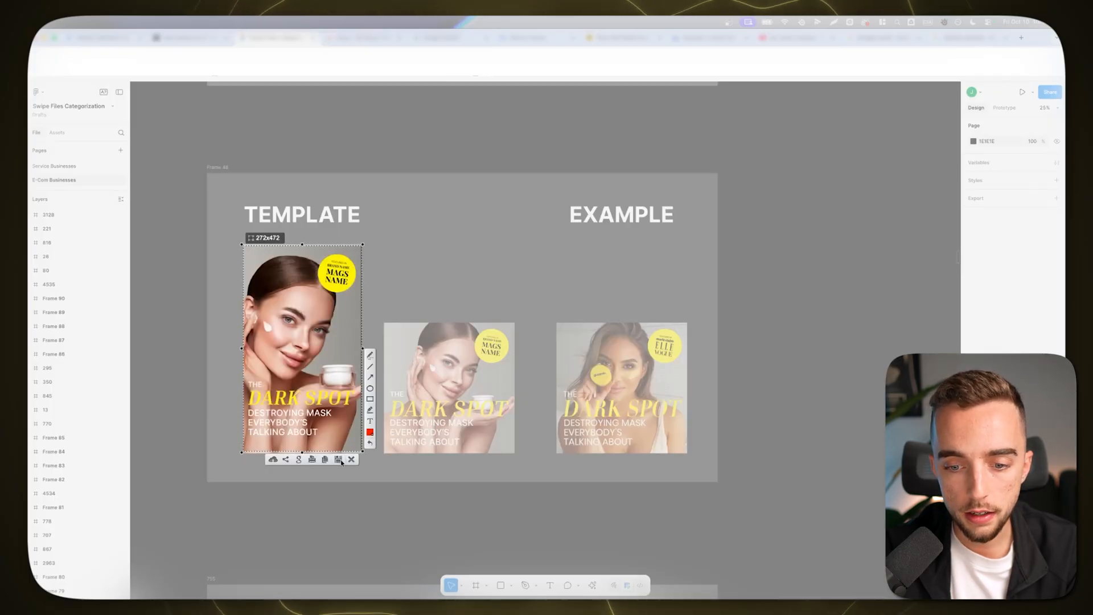
{"action": "left_click", "coordinate": [396, 208]}
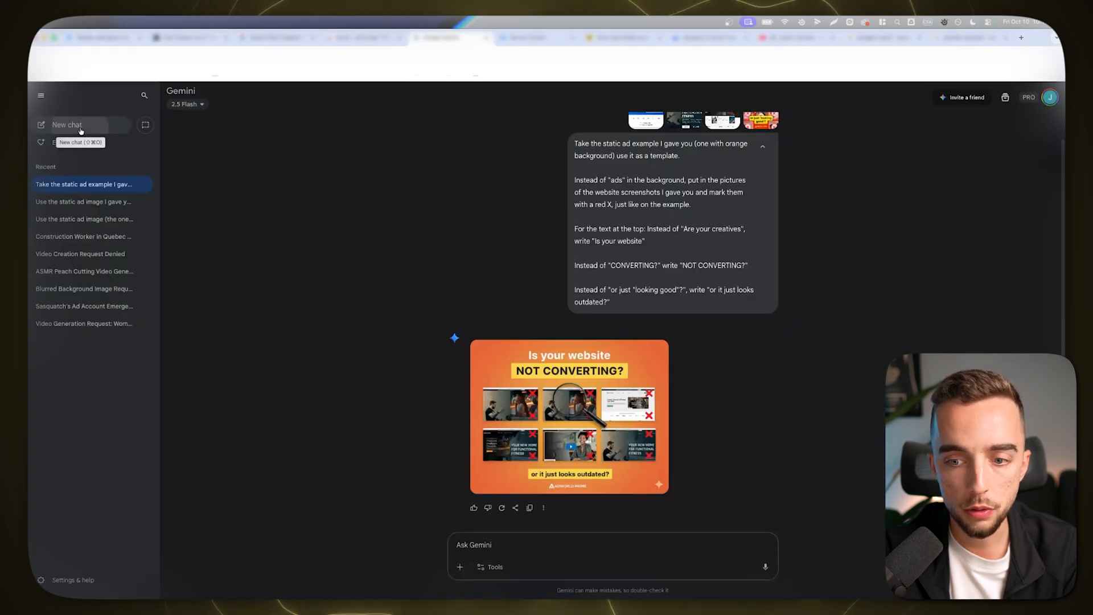
Start a new chat and scroll through the Dark Spot ad featuring the pink-background woman.
{"action": "left_click", "coordinate": [67, 125]}
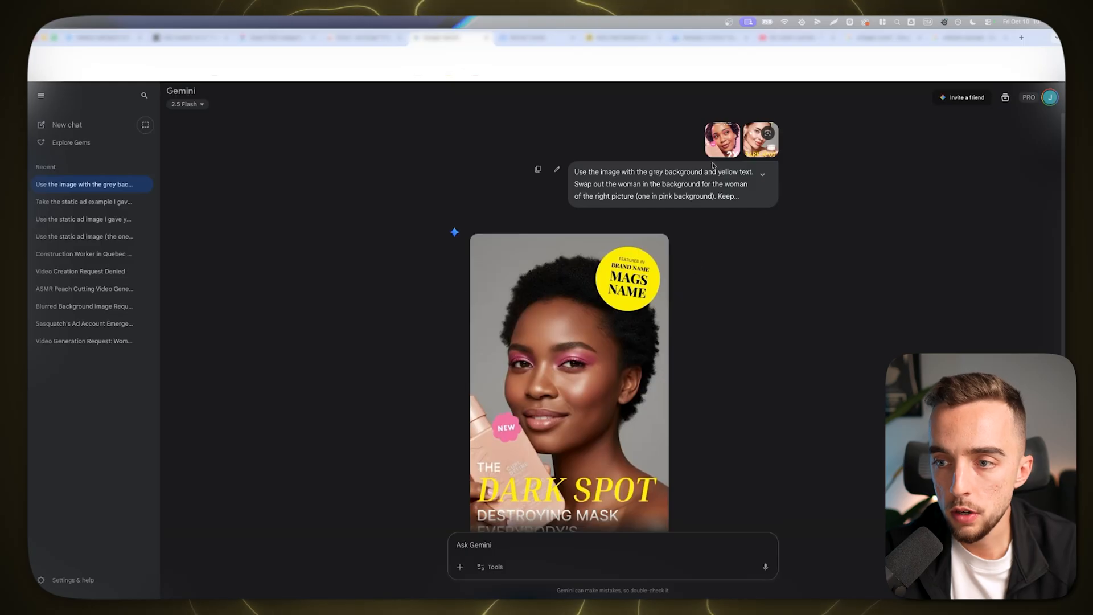
{"action": "scroll", "scroll_direction": "down", "scroll_amount": 3}
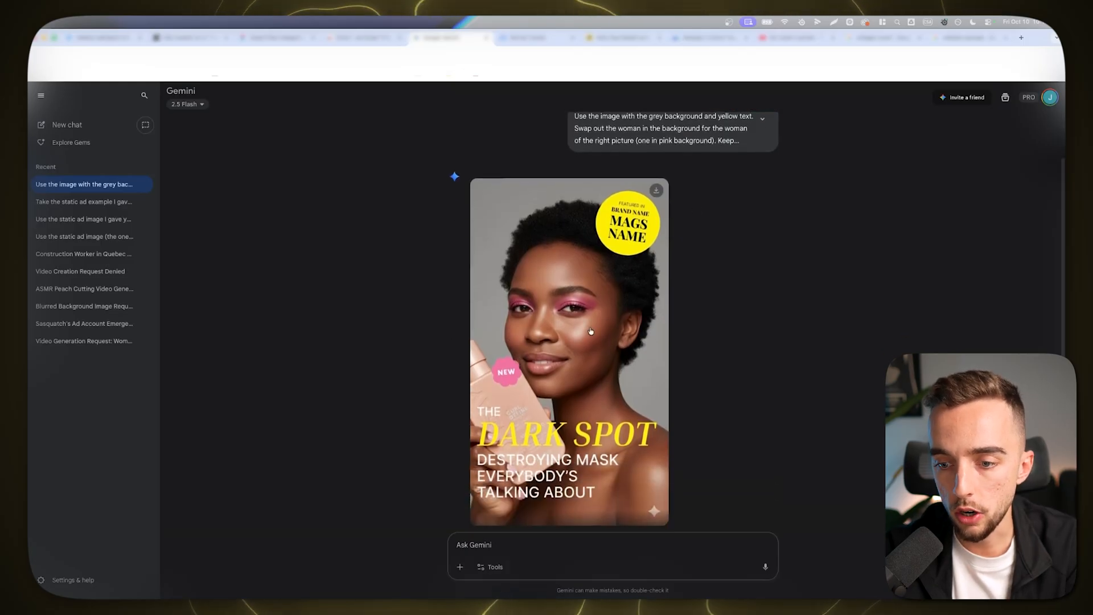
{"action": "scroll", "scroll_direction": "down", "scroll_amount": 3}
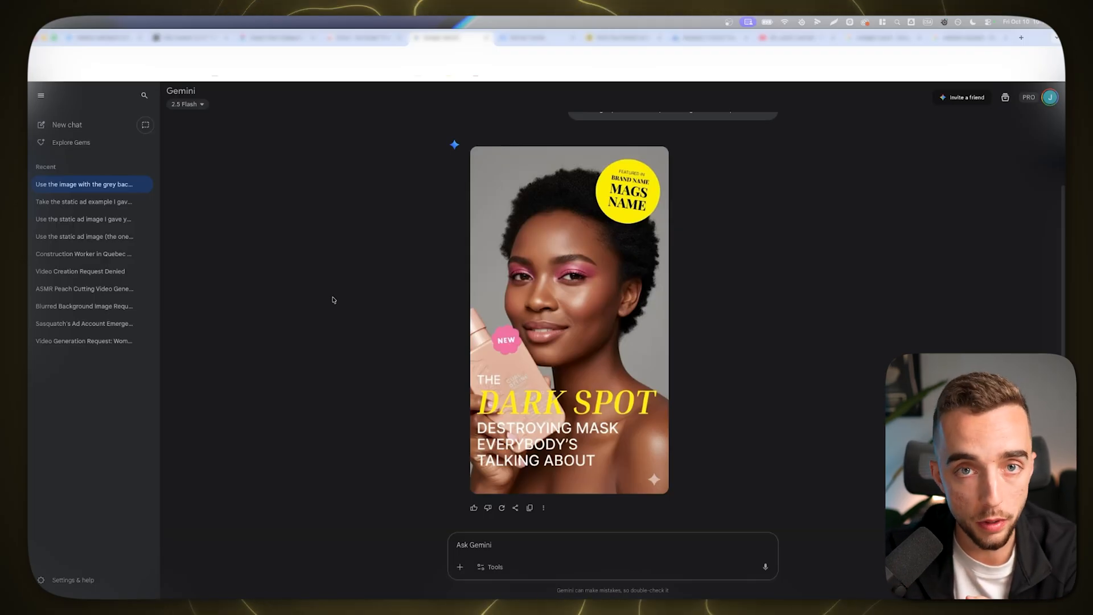
{"action": "mouse_move", "coordinate": [400, 267]}
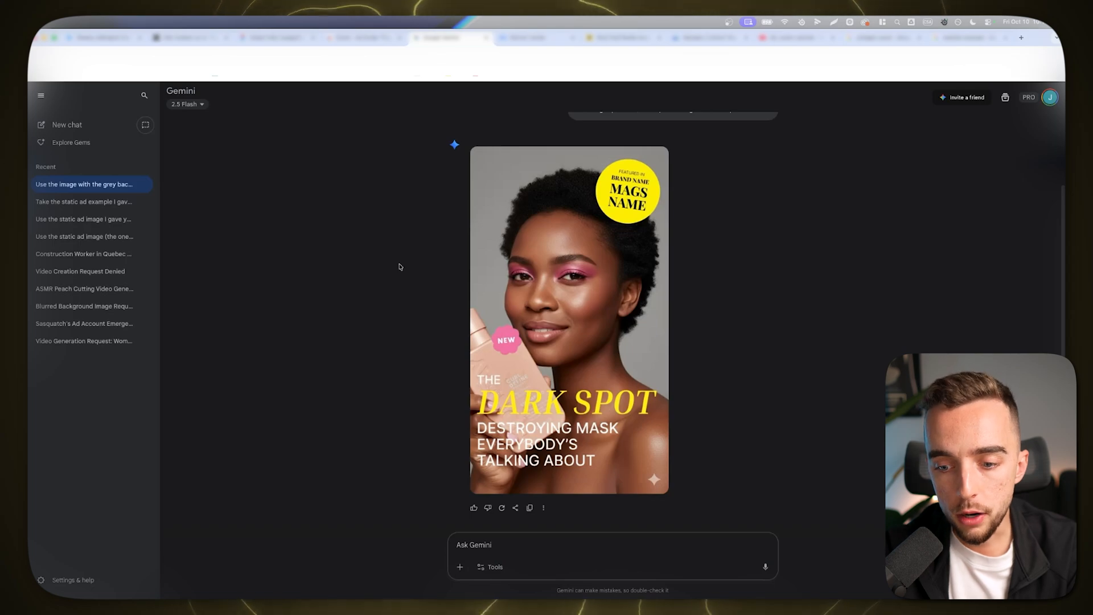
{"action": "mouse_move", "coordinate": [263, 354]}
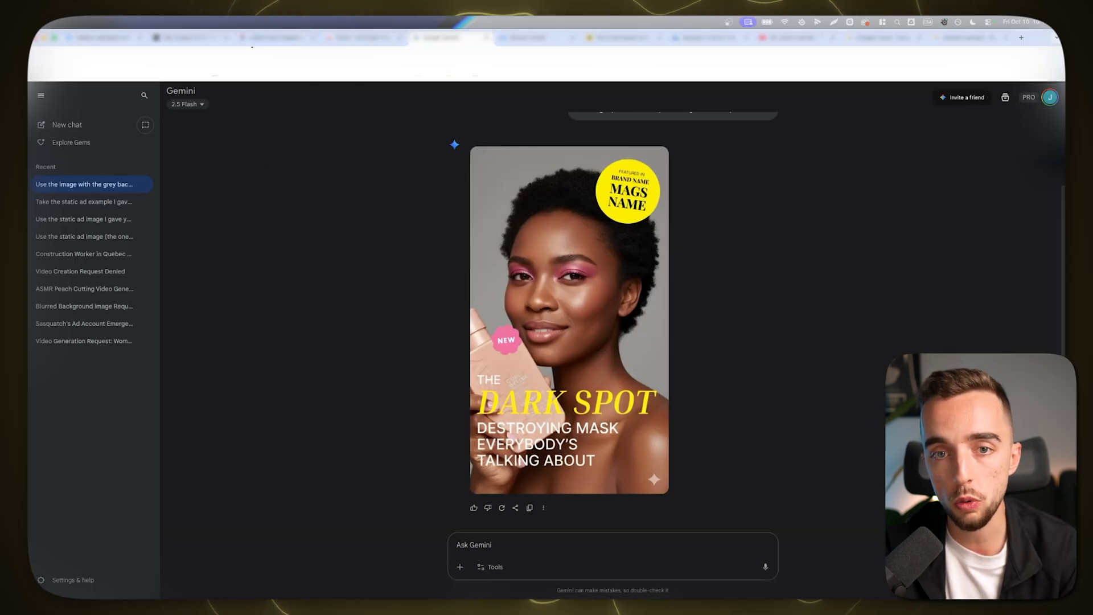
{"action": "left_click", "coordinate": [273, 37]}
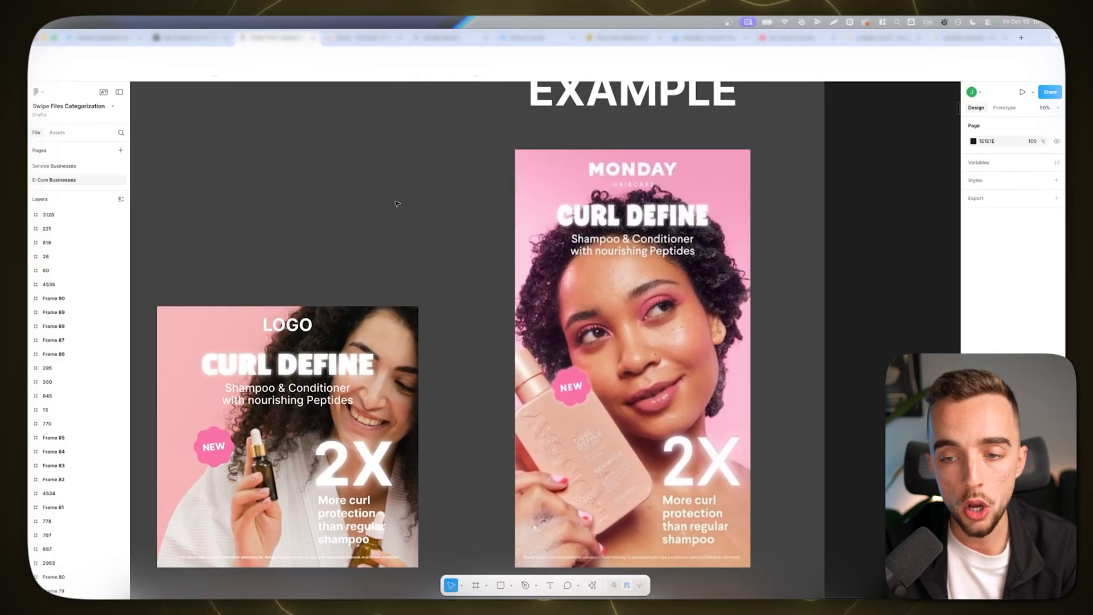
{"action": "mouse_move", "coordinate": [407, 181]}
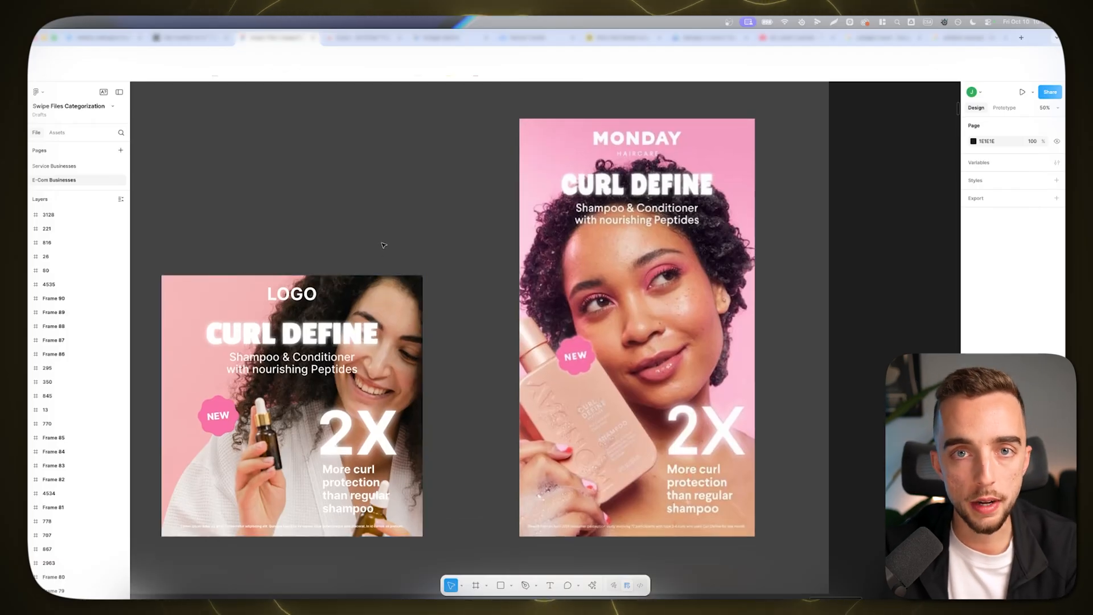
{"action": "mouse_move", "coordinate": [370, 243]}
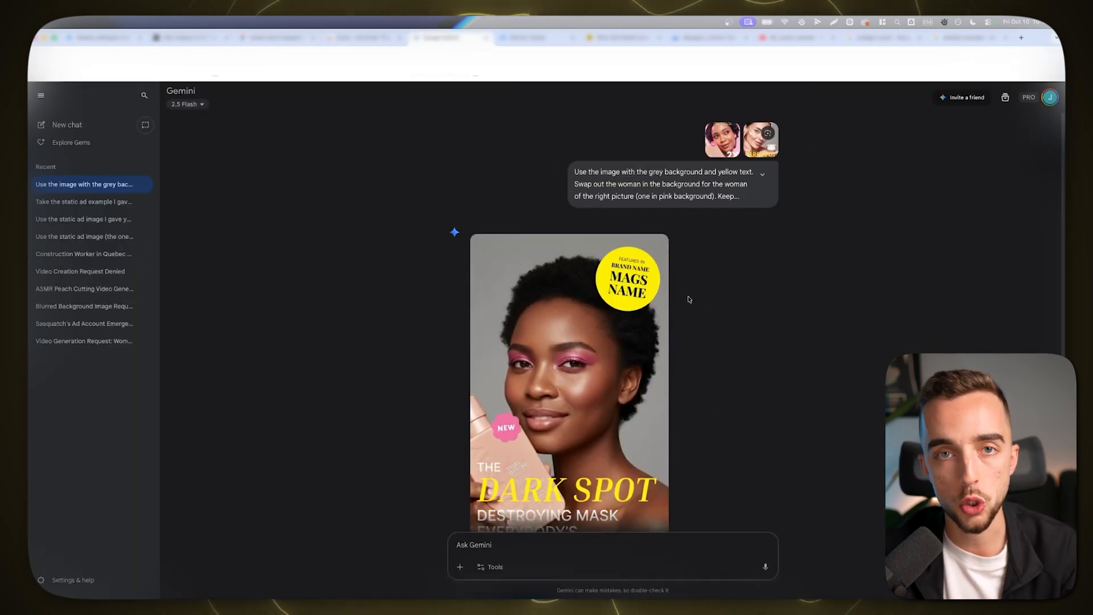
{"action": "mouse_move", "coordinate": [620, 235]}
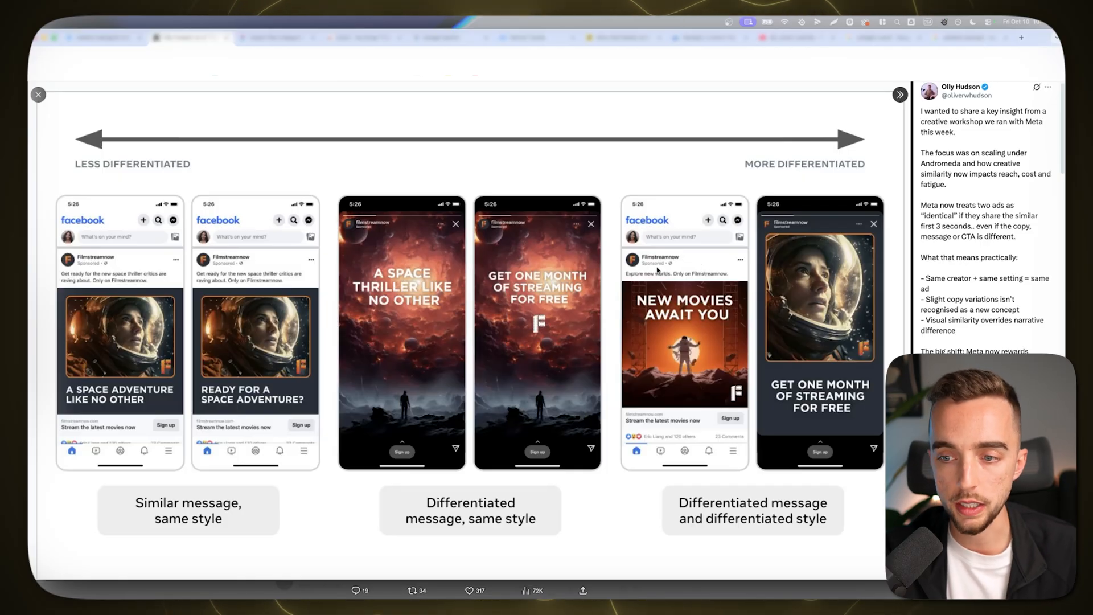
{"action": "mouse_move", "coordinate": [592, 336]}
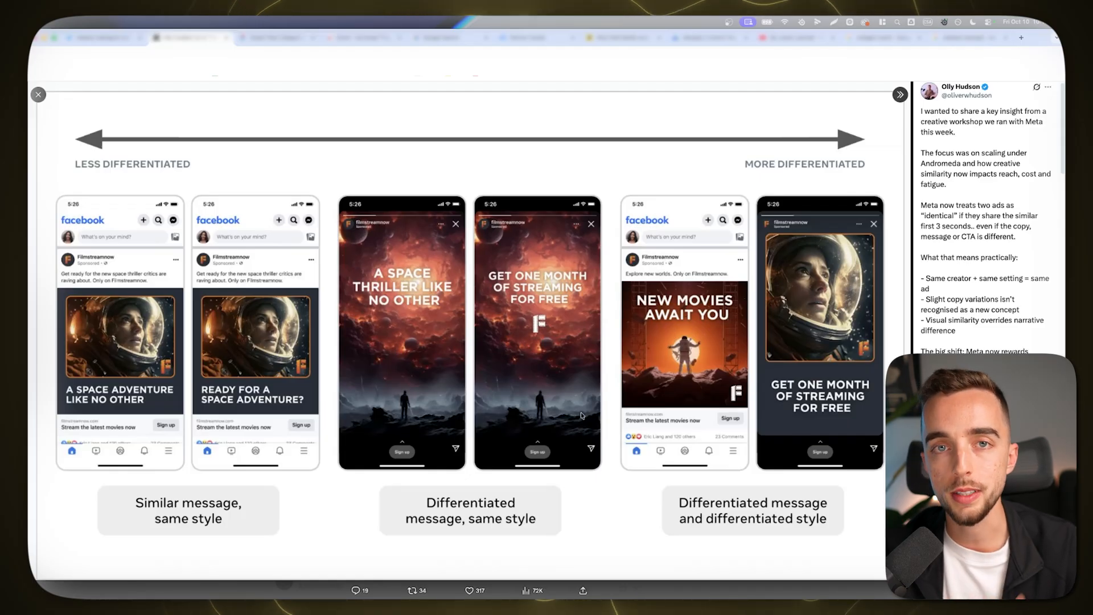
{"action": "mouse_move", "coordinate": [523, 208]}
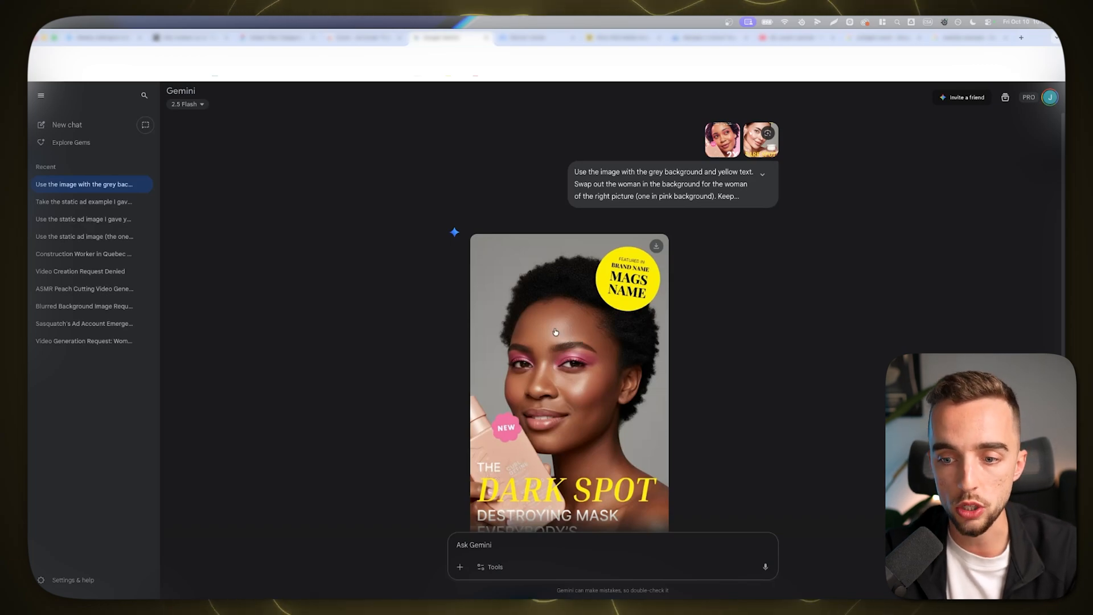
{"action": "scroll", "scroll_direction": "down", "scroll_amount": 3}
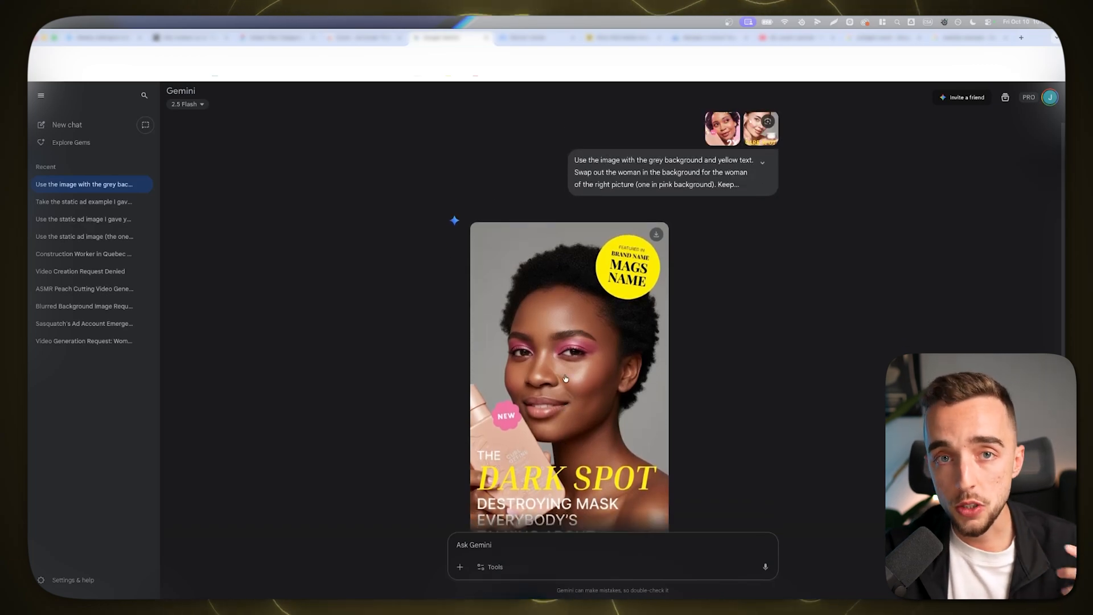